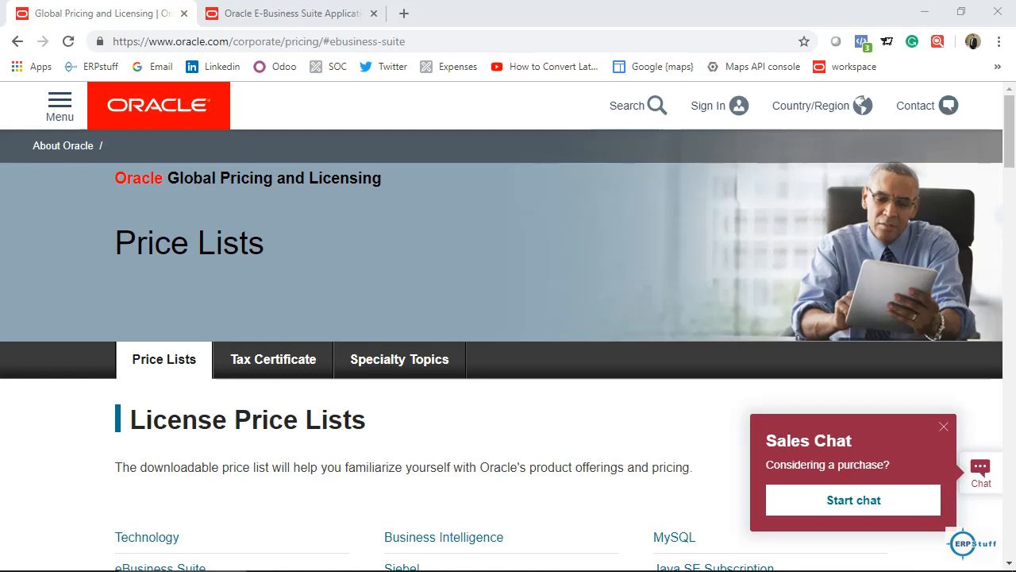
# Step: Select the pricing page address and scroll down to the License Price Lists links
pyautogui.click(257, 41)
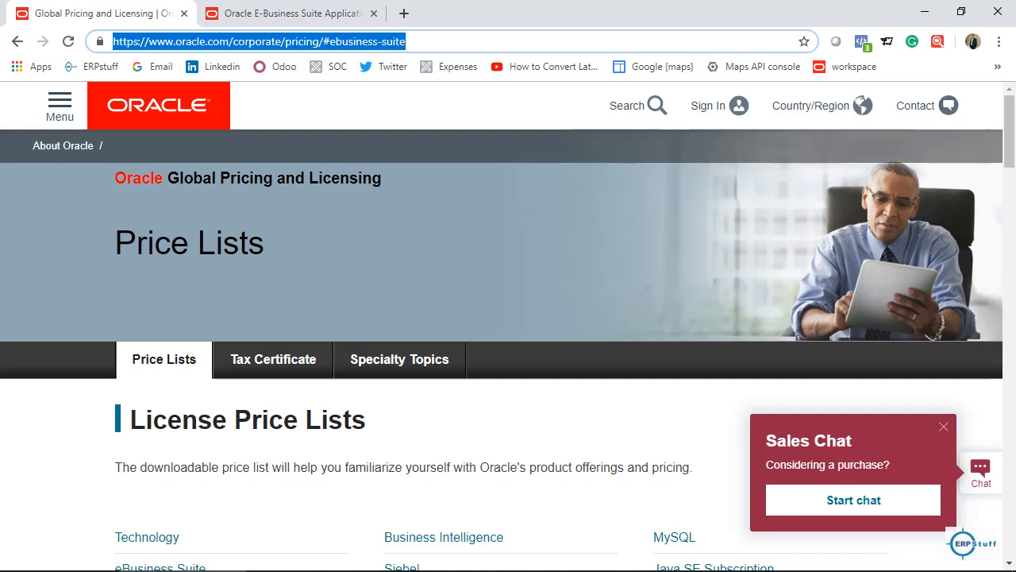
pyautogui.moveTo(273, 359)
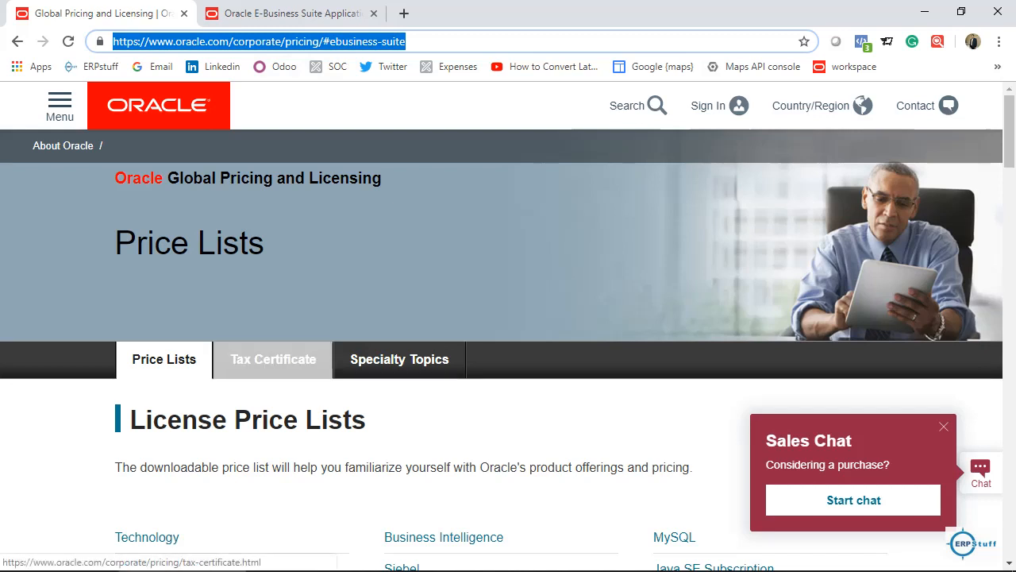
pyautogui.scroll(-3)
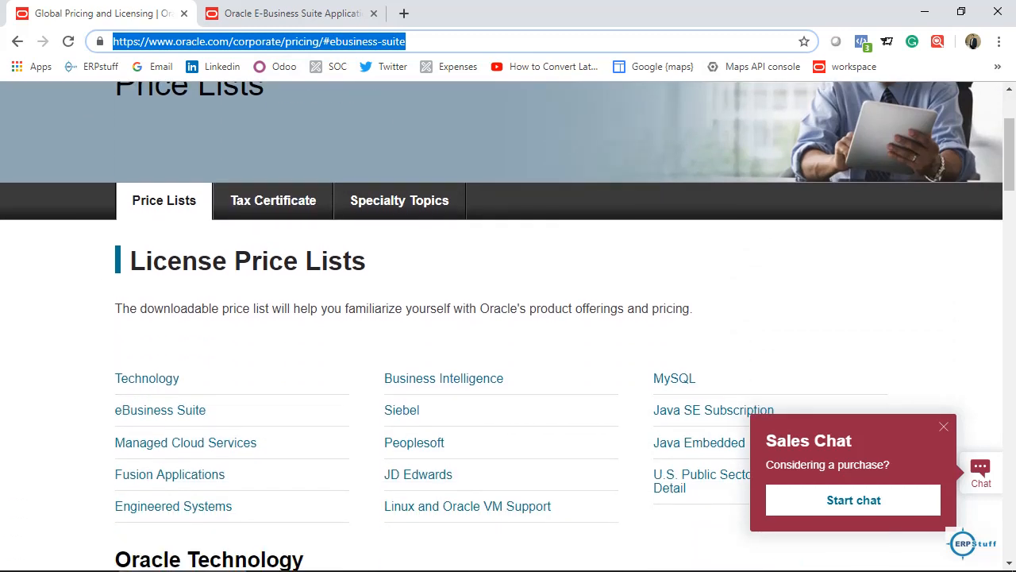
pyautogui.scroll(-3)
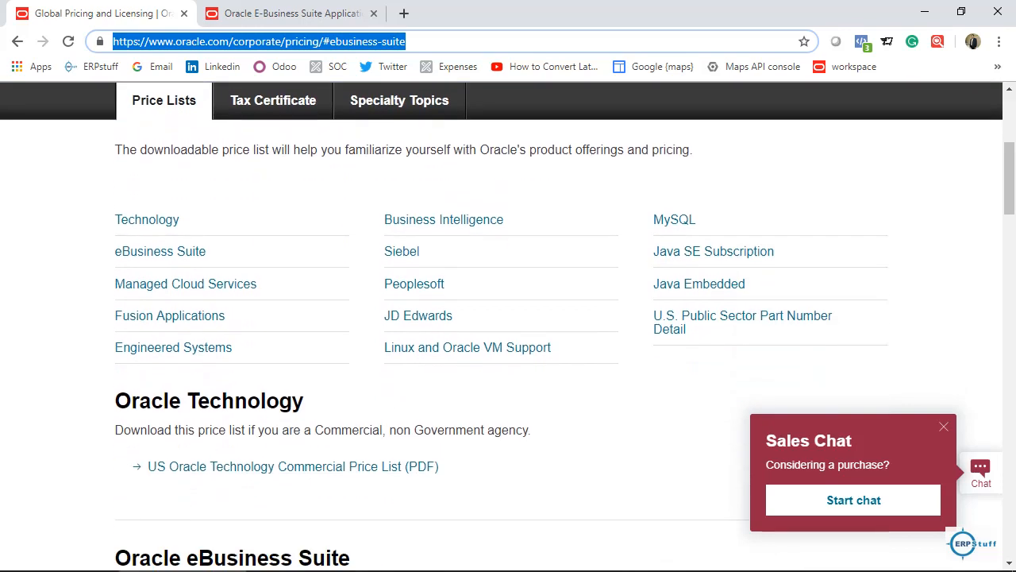
pyautogui.scroll(-3)
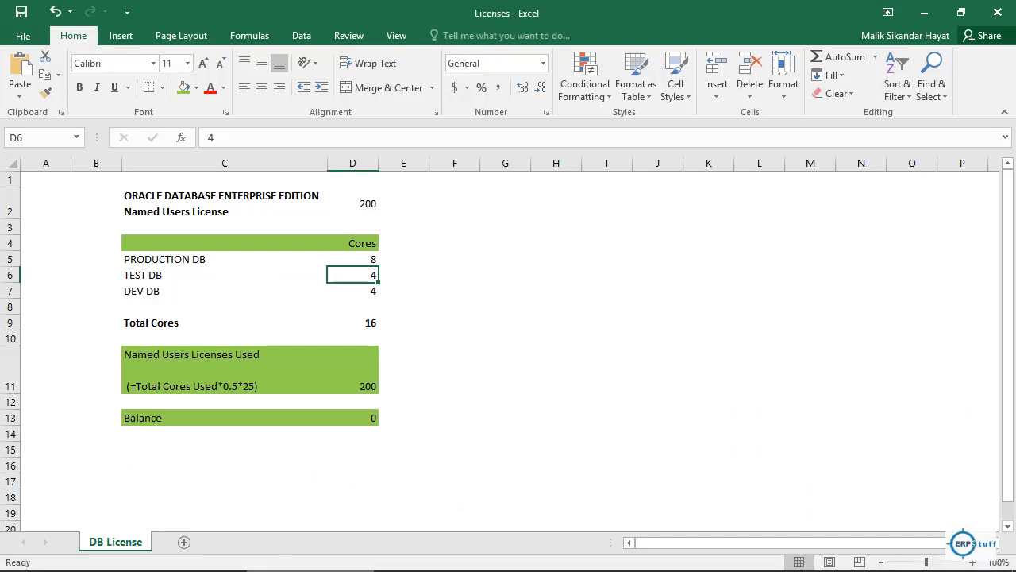
pyautogui.click(223, 203)
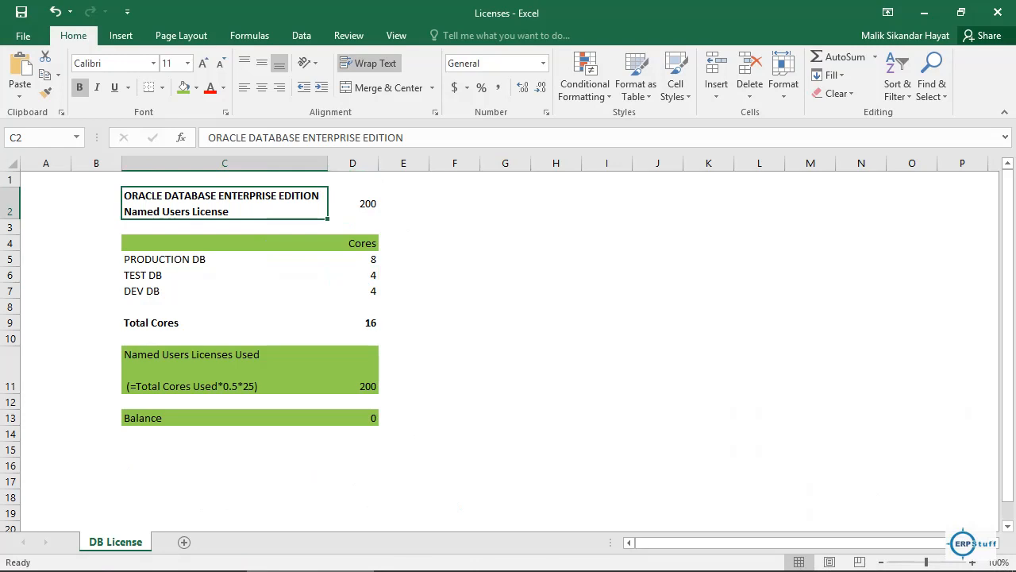
pyautogui.click(353, 203)
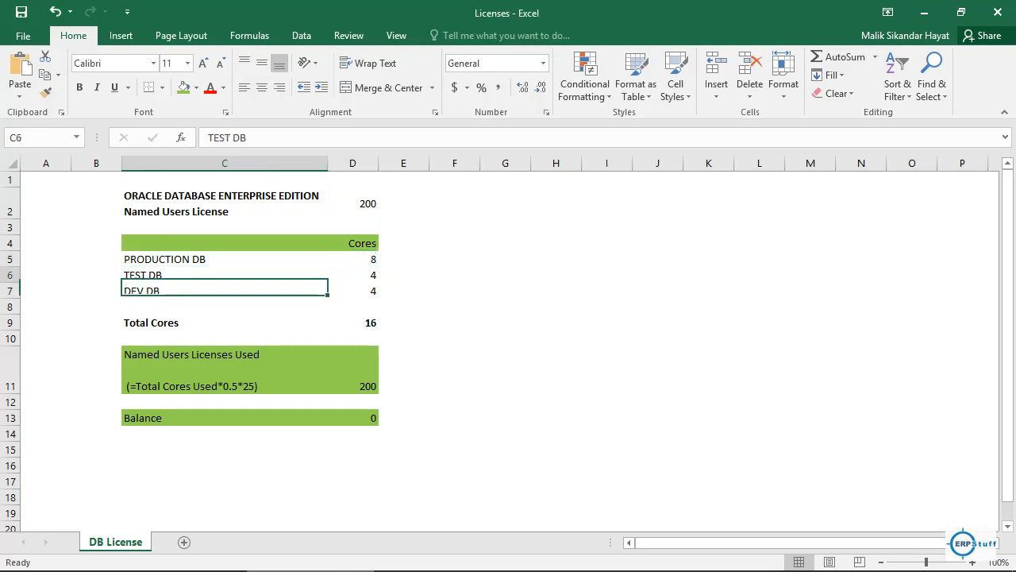
pyautogui.click(225, 275)
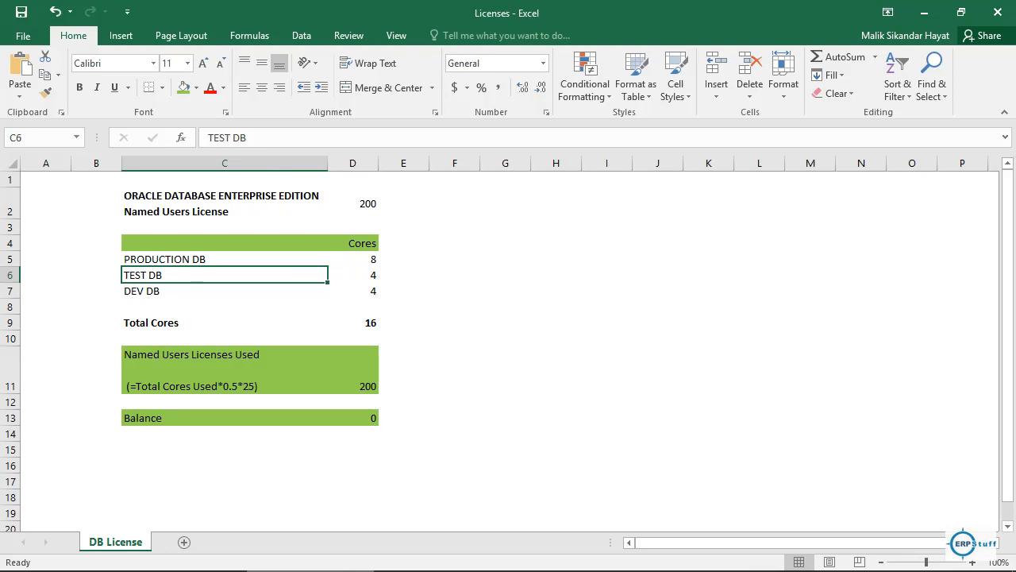
pyautogui.click(352, 291)
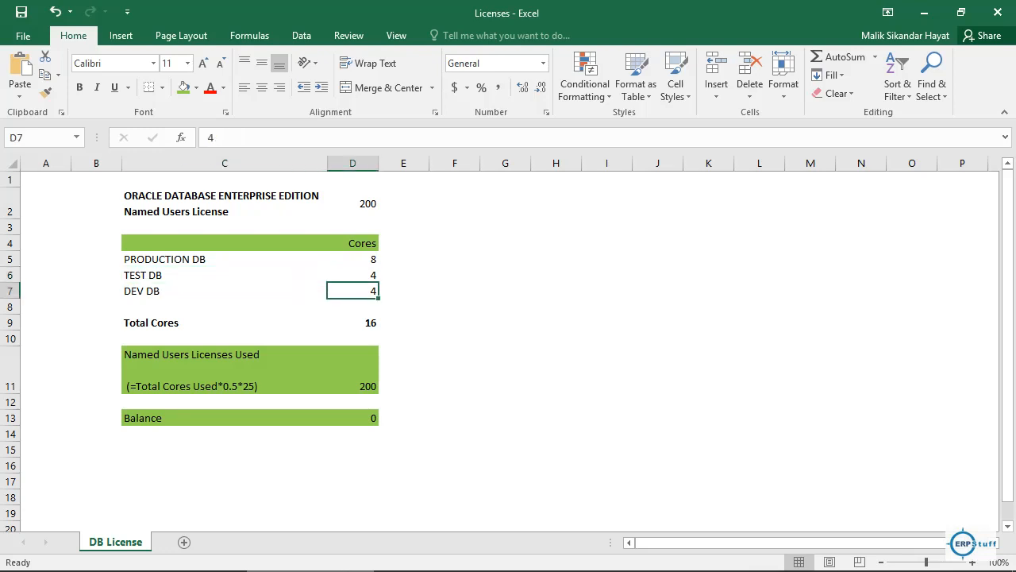
pyautogui.click(224, 322)
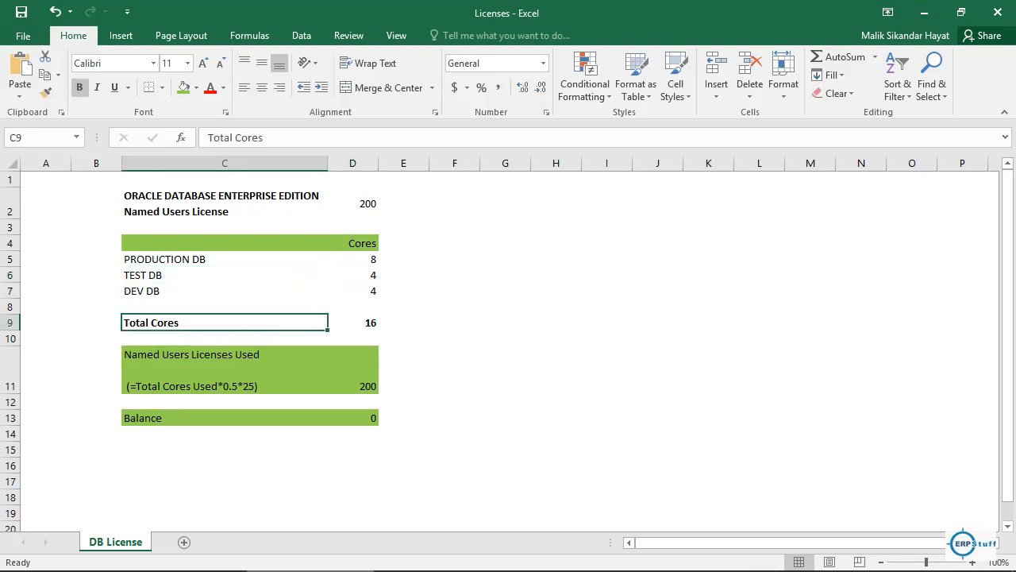
pyautogui.click(353, 323)
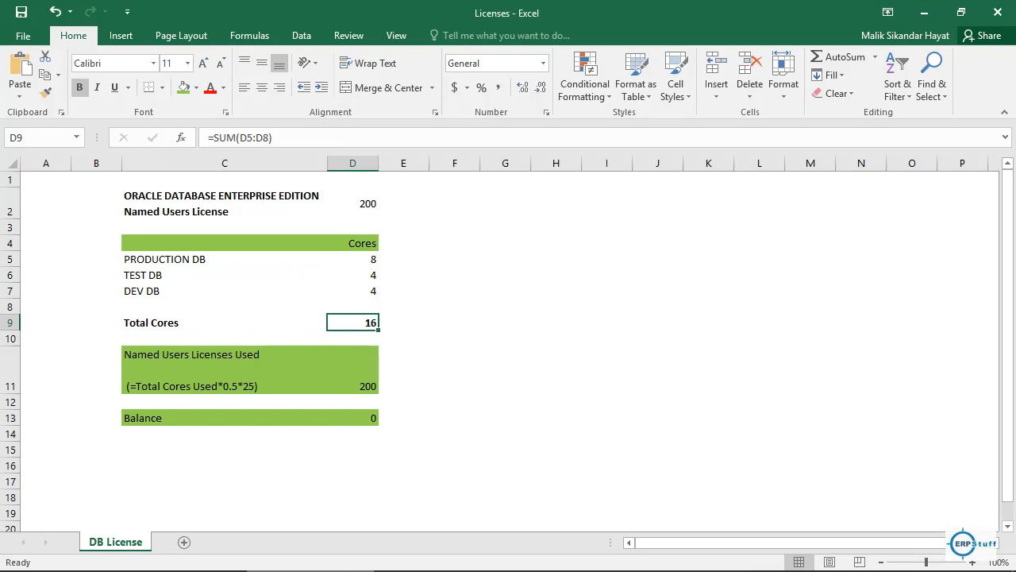
pyautogui.click(352, 354)
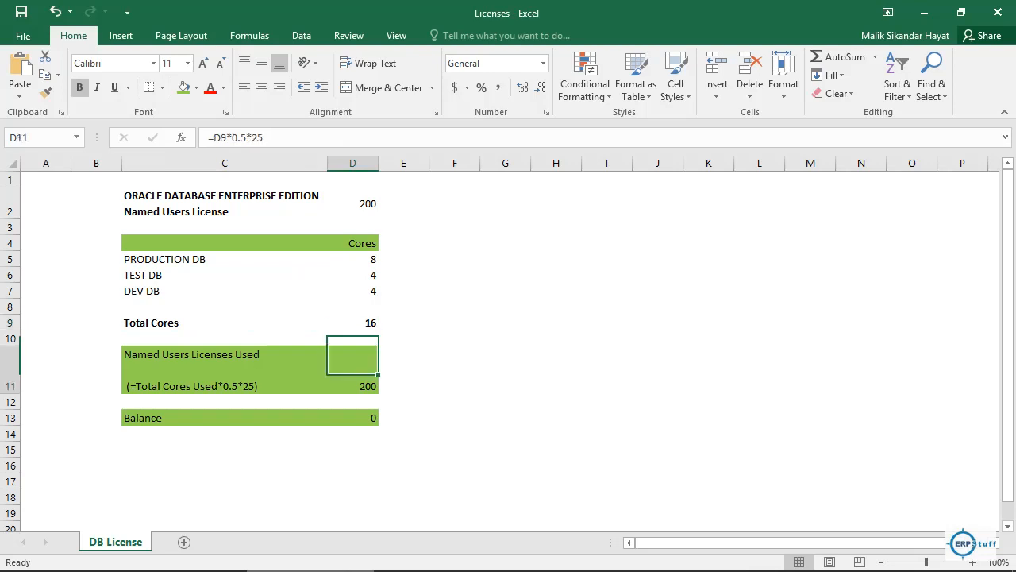
pyautogui.click(352, 386)
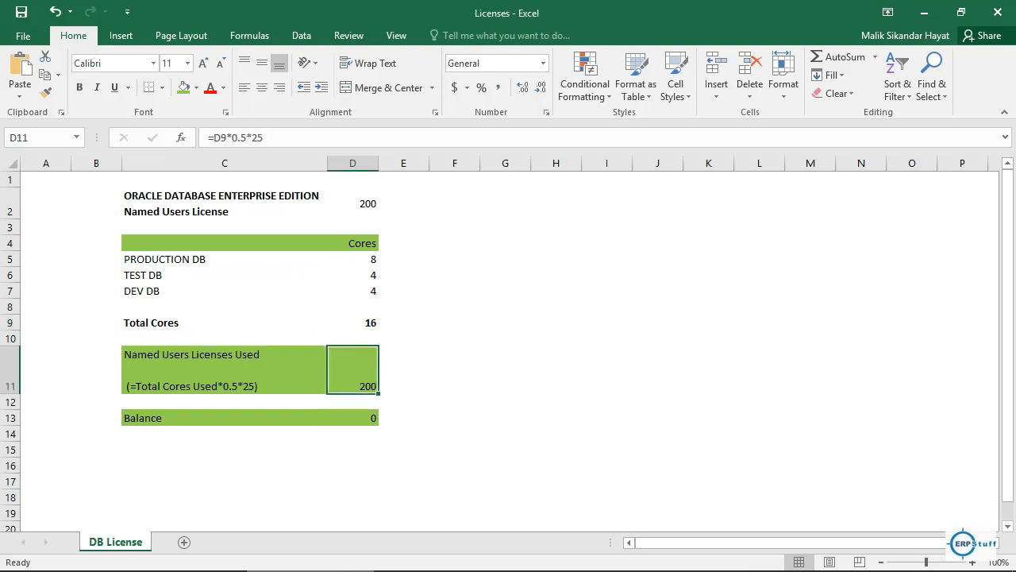
pyautogui.click(353, 416)
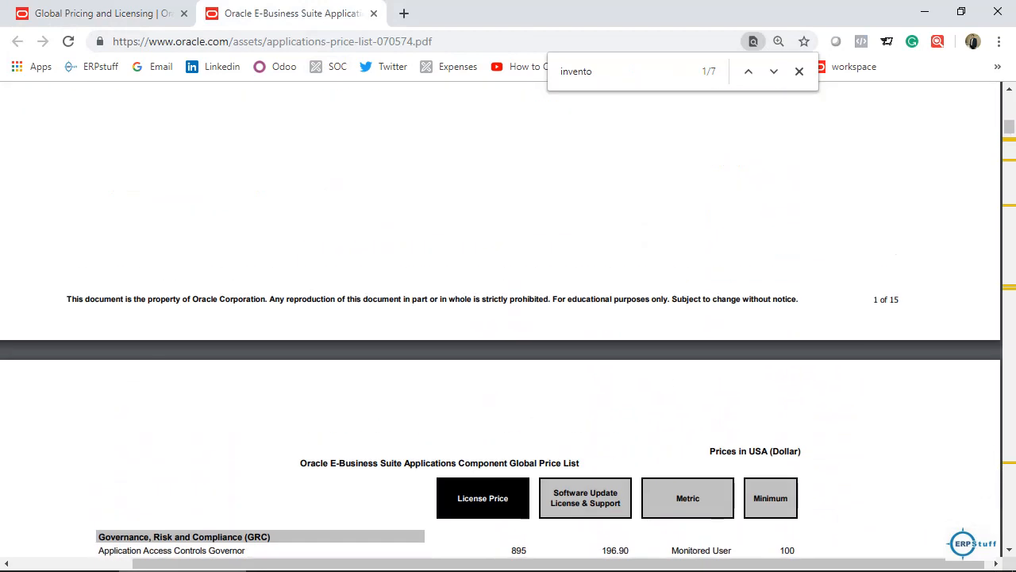
# Step: Scroll the E-Business Suite price list PDF back to its January 15, 2019 cover page
pyautogui.scroll(-3)
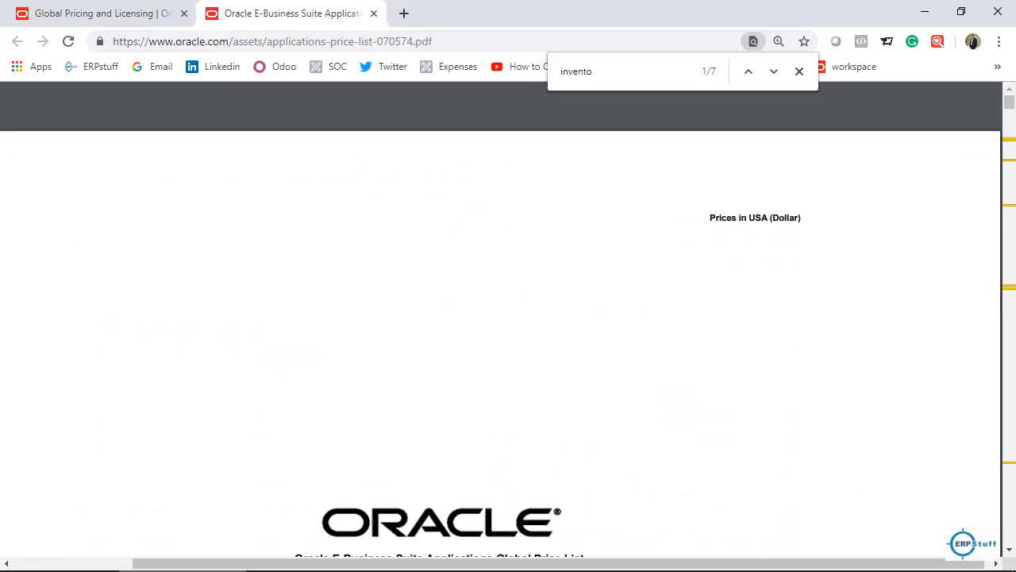
pyautogui.scroll(-3)
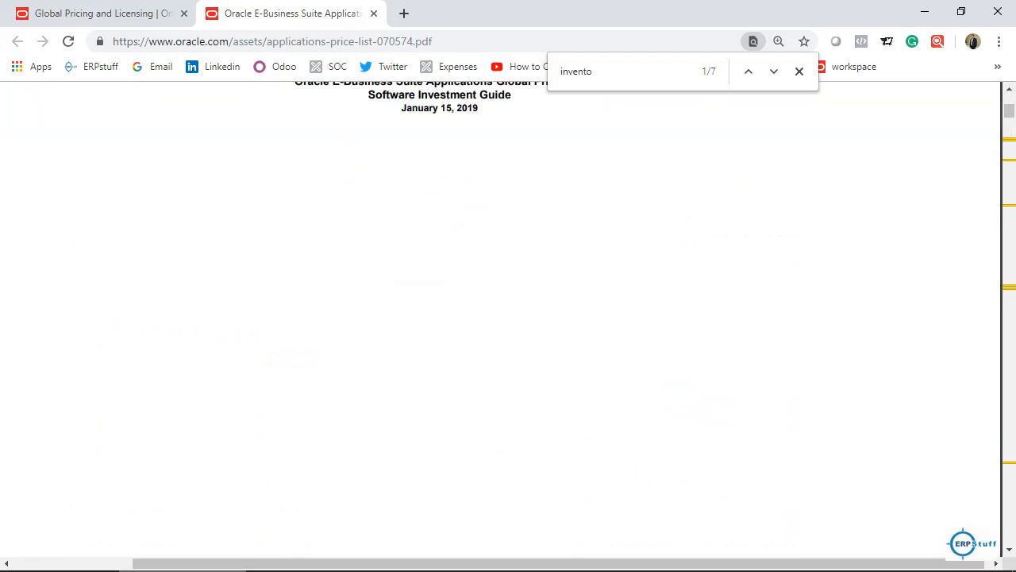
# Step: Search the price list for 'finan' to reach Financials at 4,595 per application user
pyautogui.write('final')
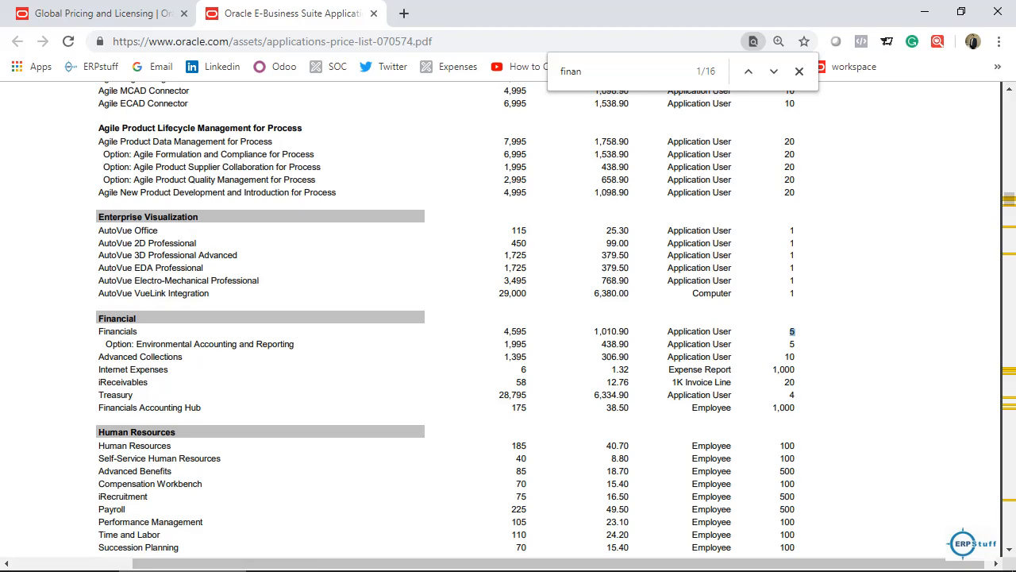
# Step: Scroll through the financials pages of the E-Business Suite price list
pyautogui.scroll(-3)
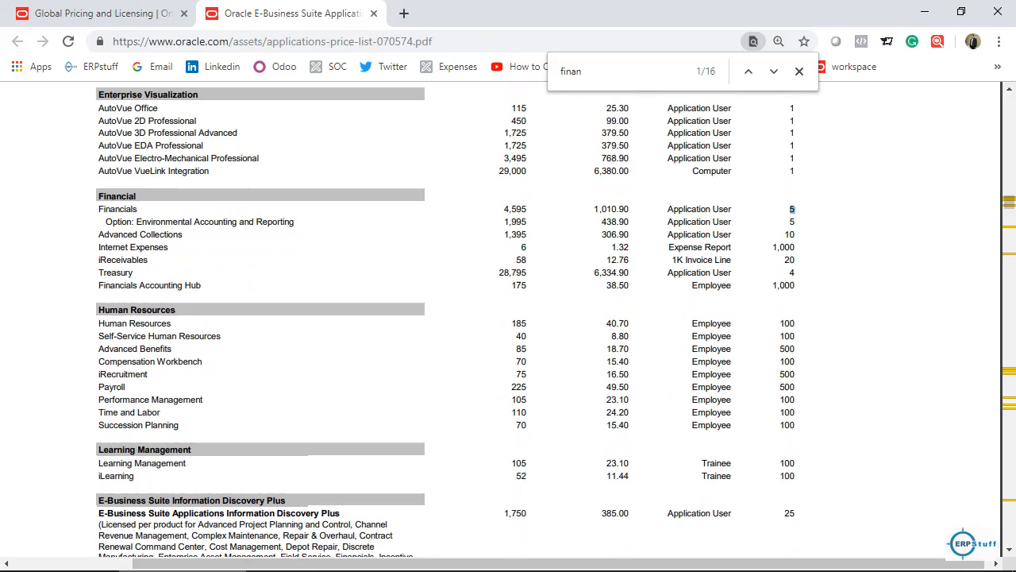
pyautogui.scroll(-3)
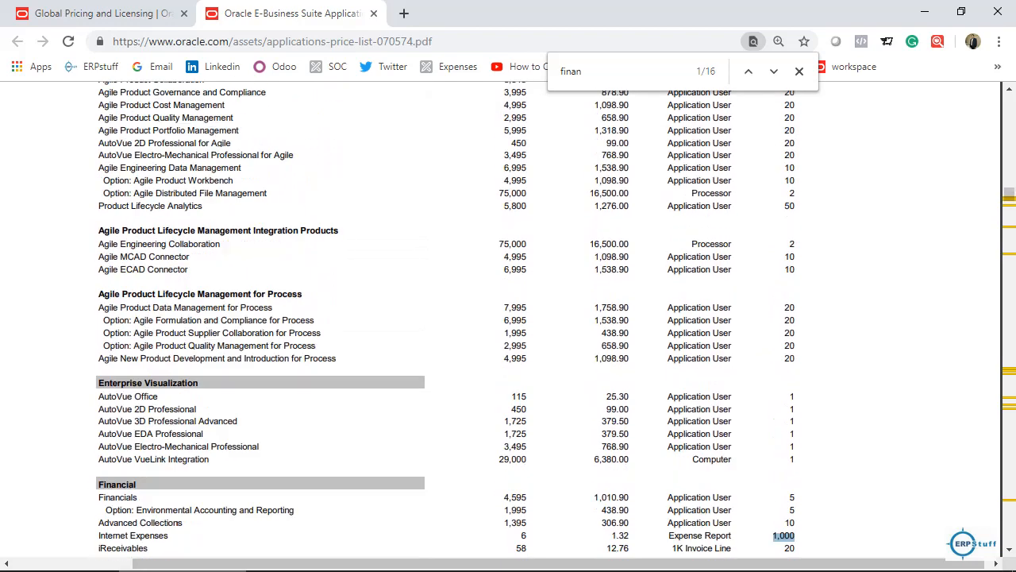
pyautogui.scroll(-3)
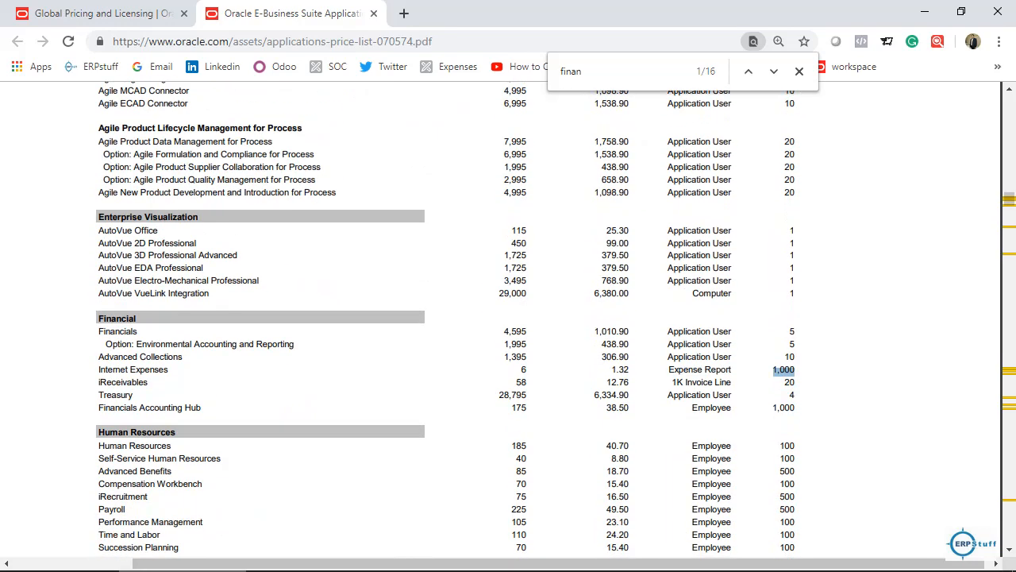
pyautogui.scroll(-3)
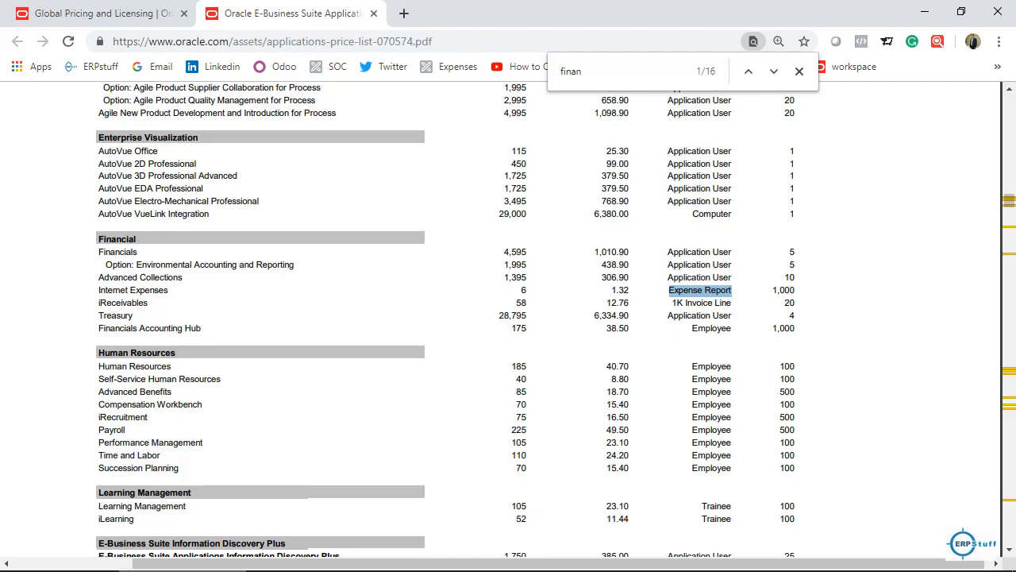
pyautogui.scroll(-3)
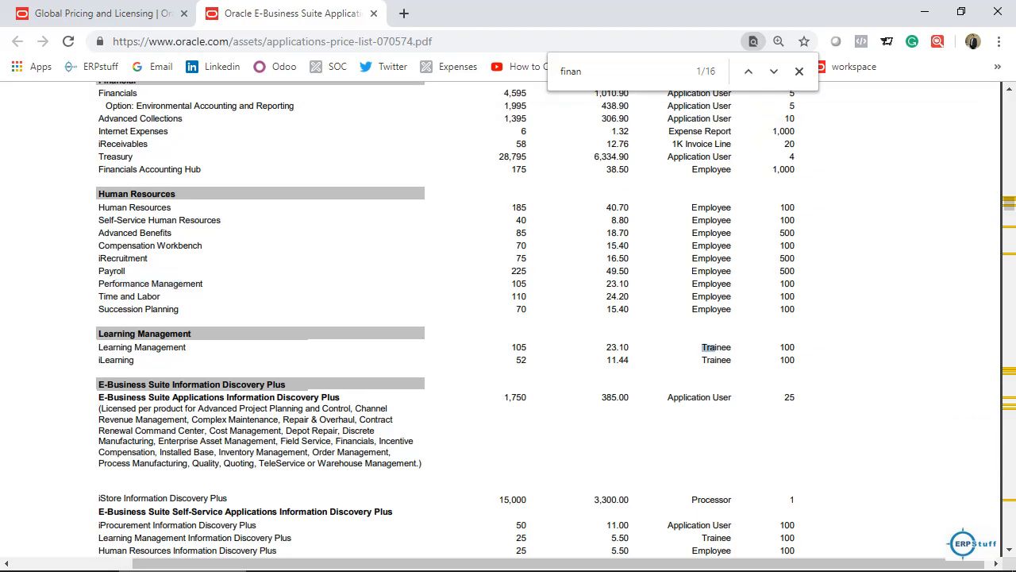
# Step: Scroll further through the price list and ready a new search for the Procurement section
pyautogui.scroll(-3)
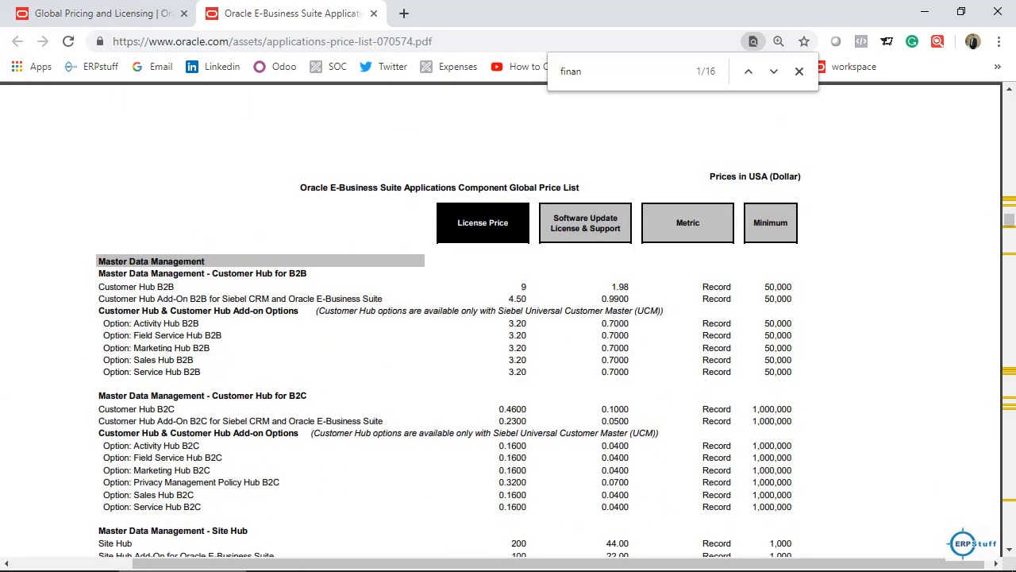
pyautogui.scroll(-3)
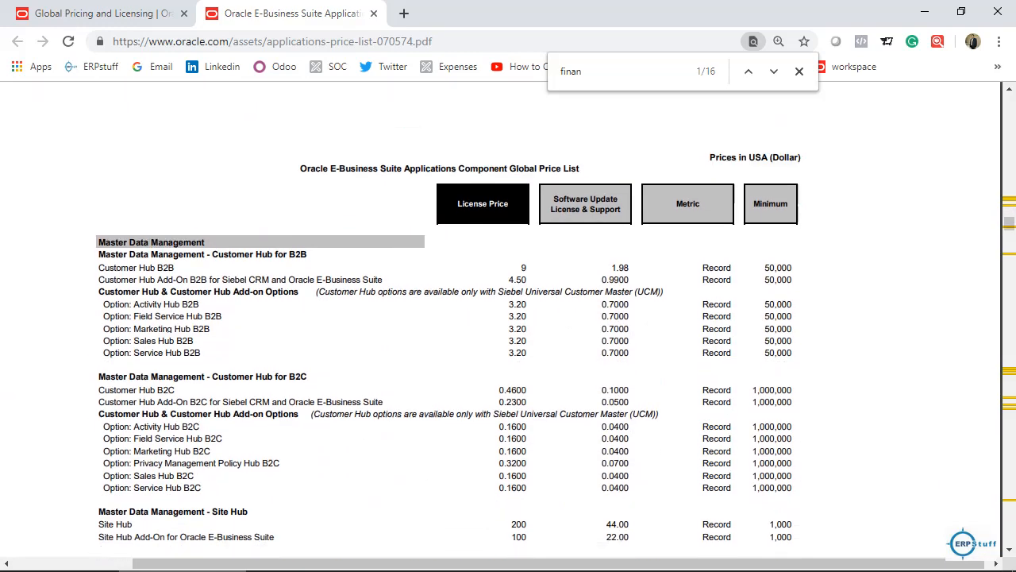
pyautogui.scroll(-3)
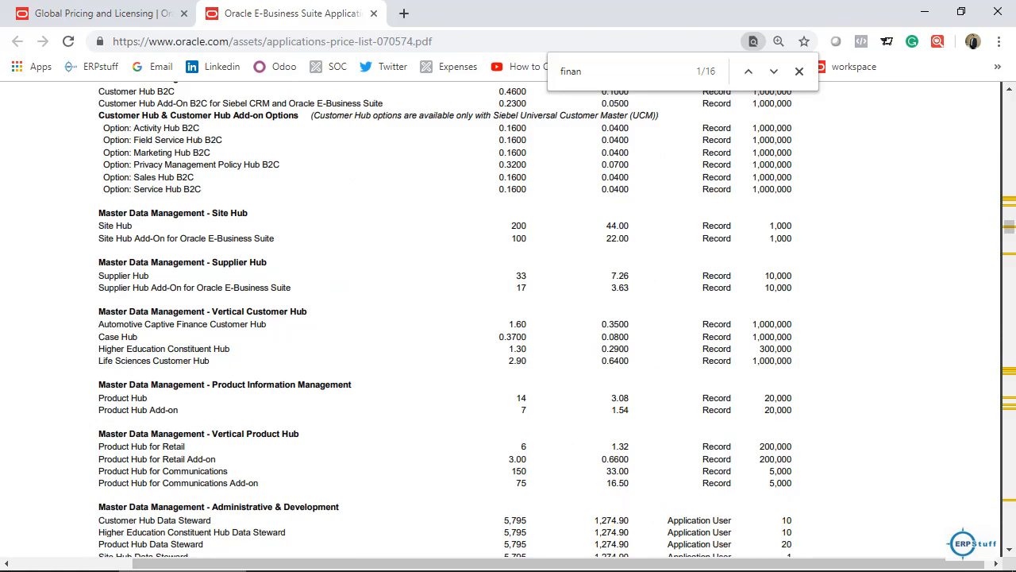
pyautogui.scroll(-3)
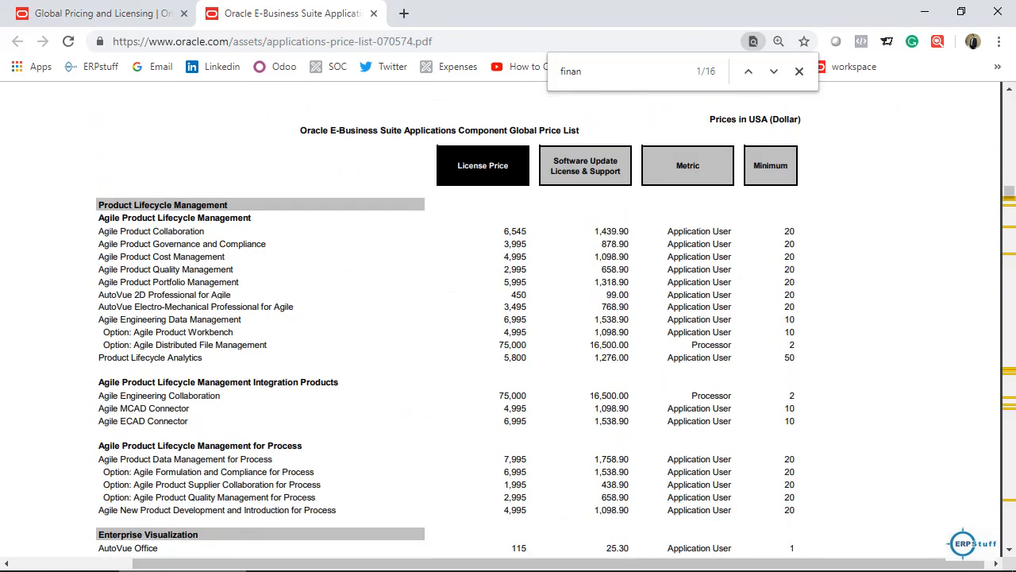
pyautogui.click(771, 72)
pyautogui.write('purch')
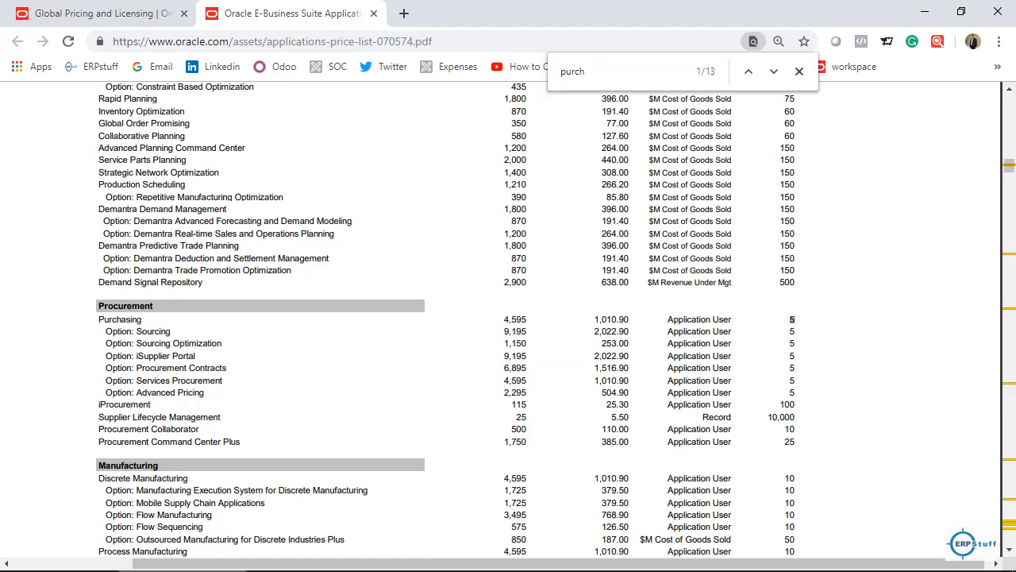
# Step: Search the price list for 'inven' and step through its 7 matches
pyautogui.scroll(-3)
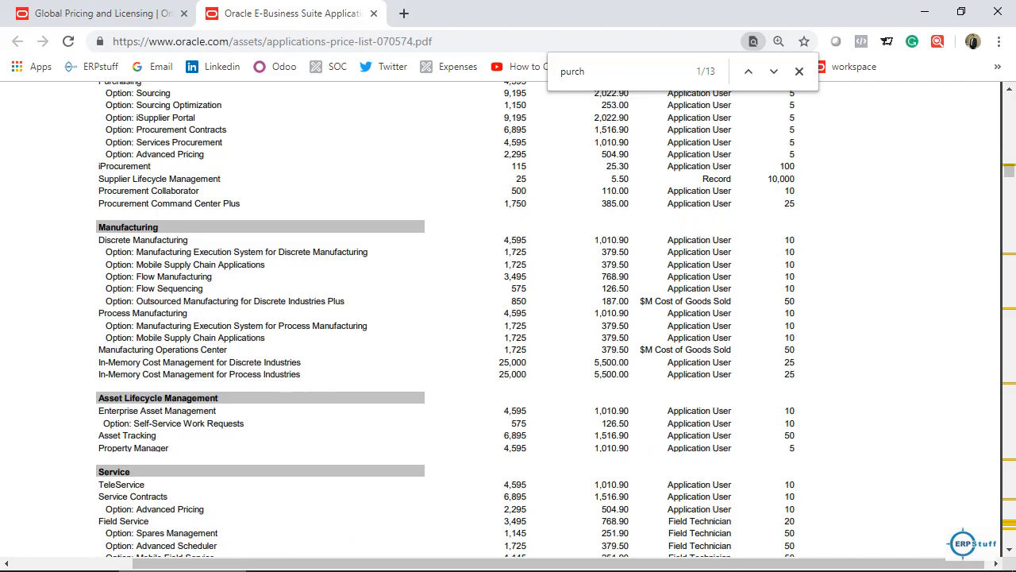
pyautogui.write('inven')
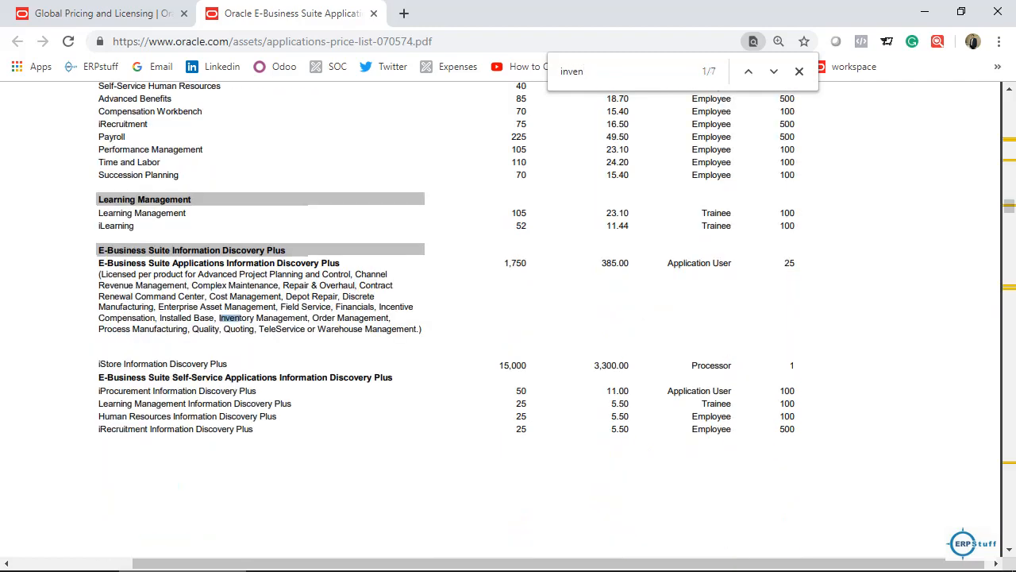
pyautogui.click(748, 72)
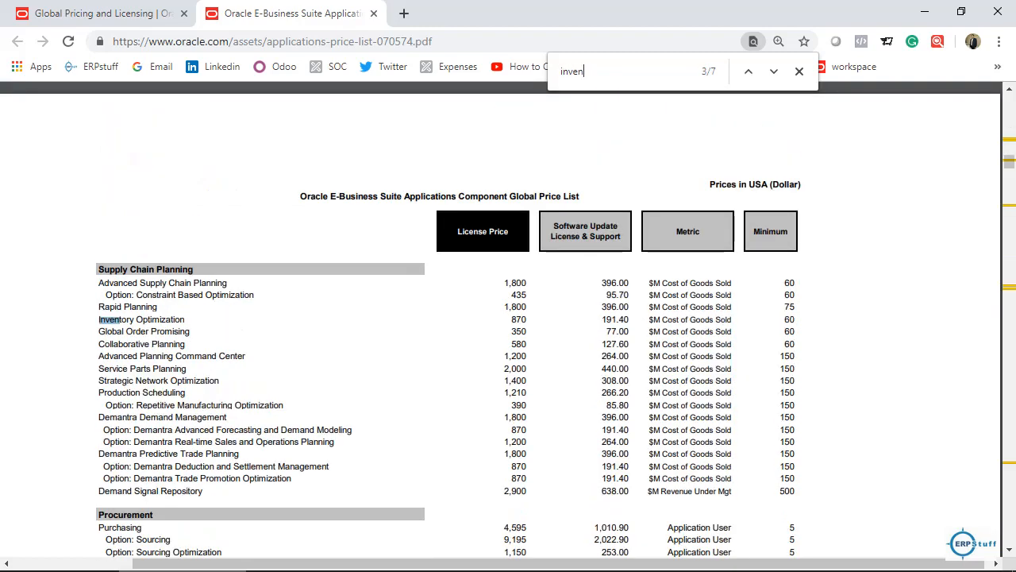
pyautogui.click(748, 72)
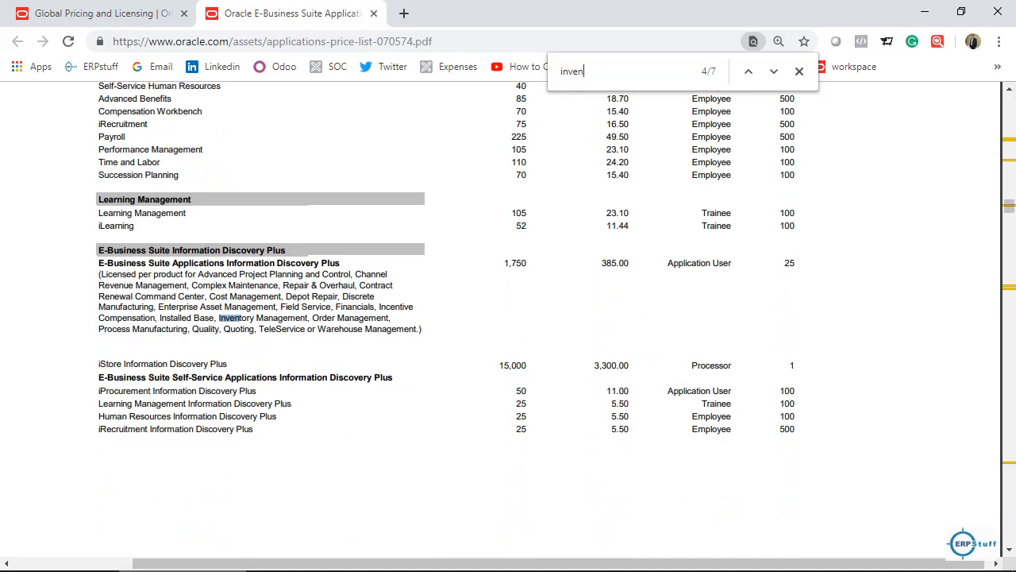
pyautogui.click(775, 72)
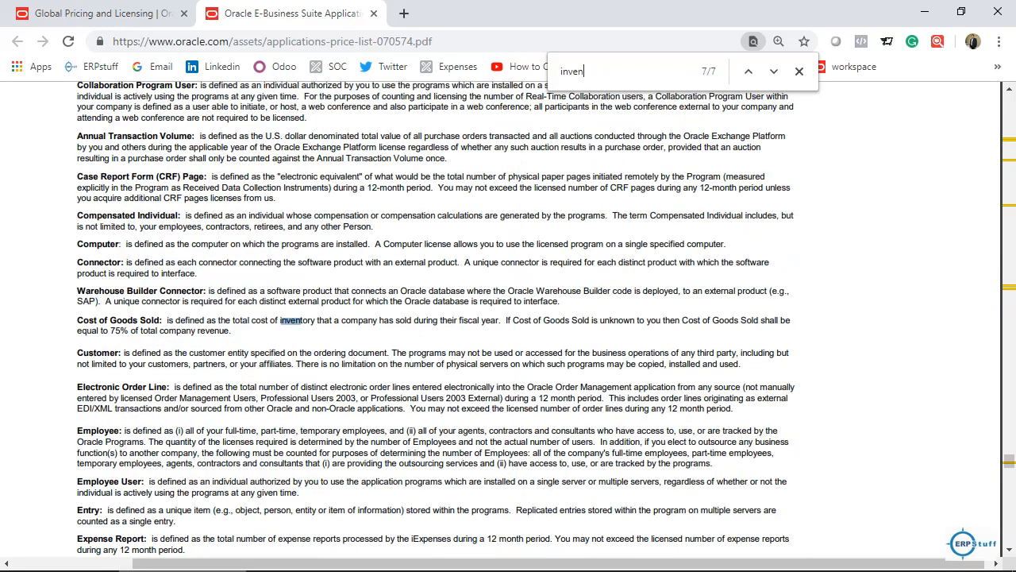
pyautogui.click(748, 72)
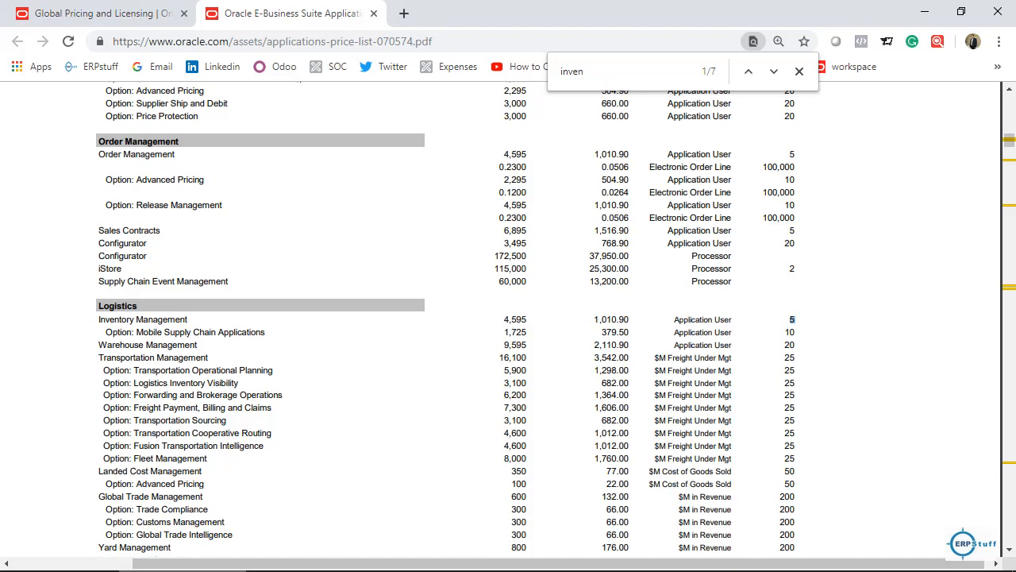
# Step: Scroll through the inventory-related sections such as Inventory Management under Logistics
pyautogui.scroll(-3)
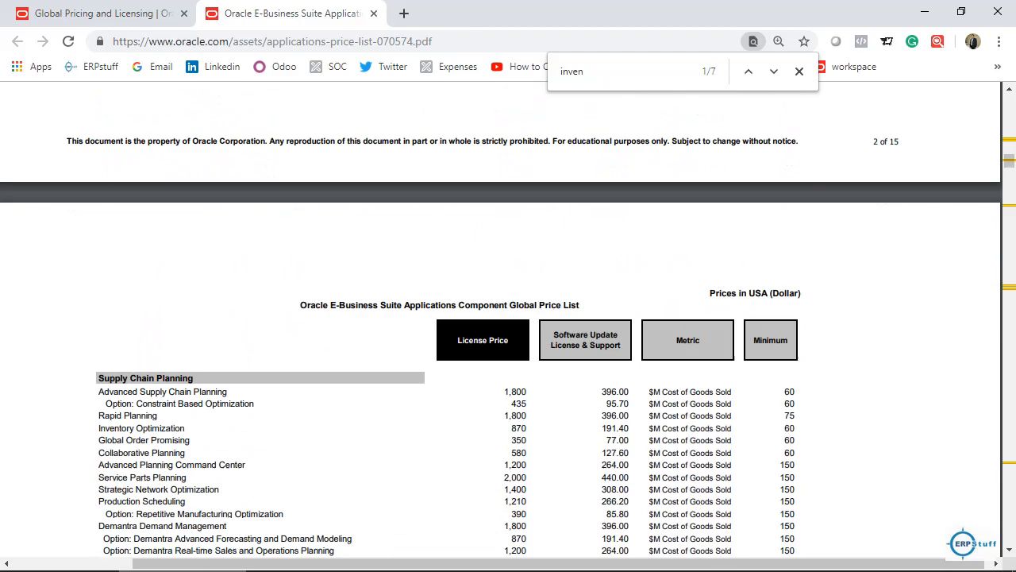
pyautogui.scroll(-3)
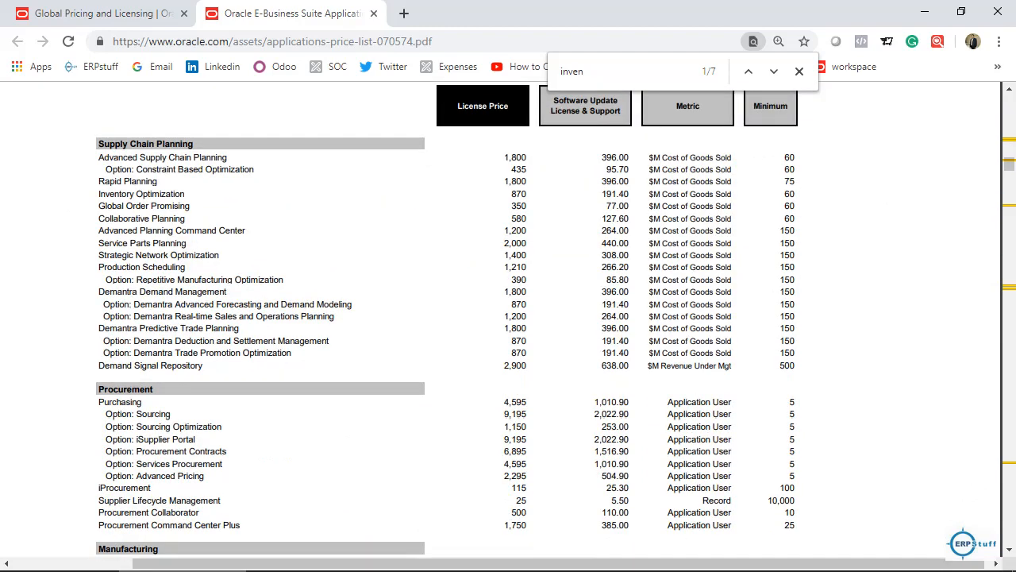
pyautogui.scroll(-3)
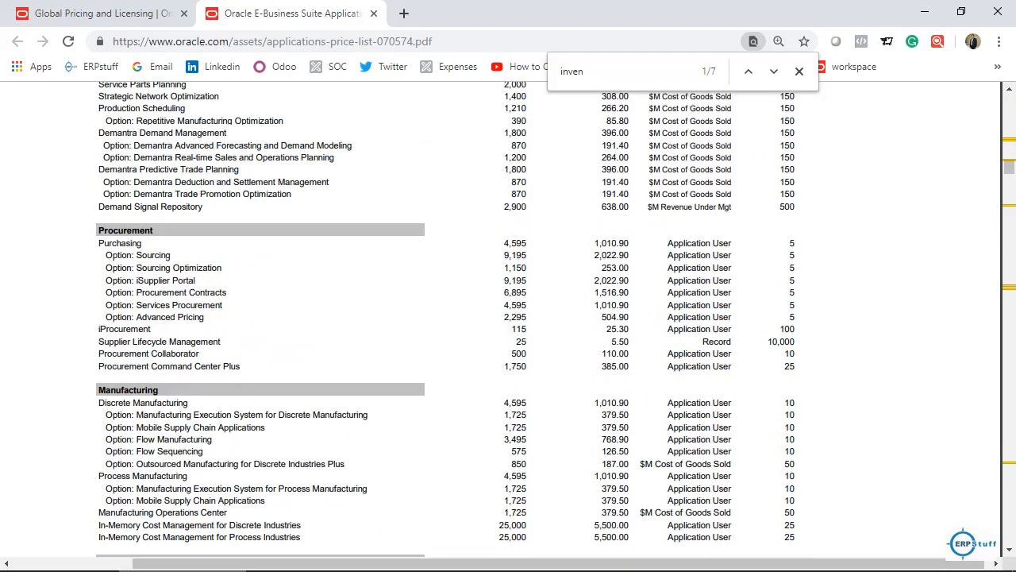
pyautogui.scroll(-3)
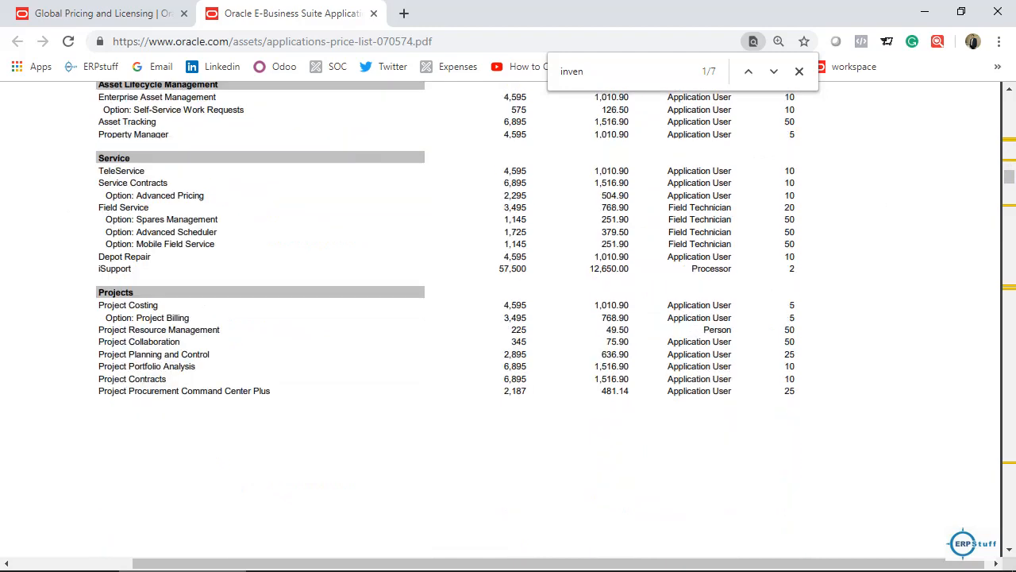
pyautogui.scroll(-3)
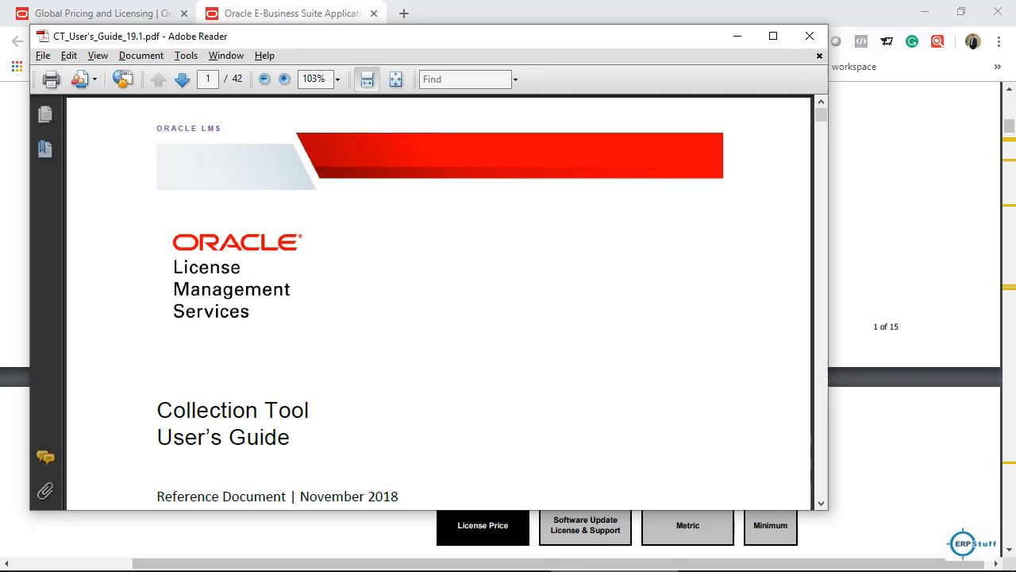
# Step: Page through the Collection Tool user's guide toward the script descriptions and Section 6
pyautogui.scroll(-3)
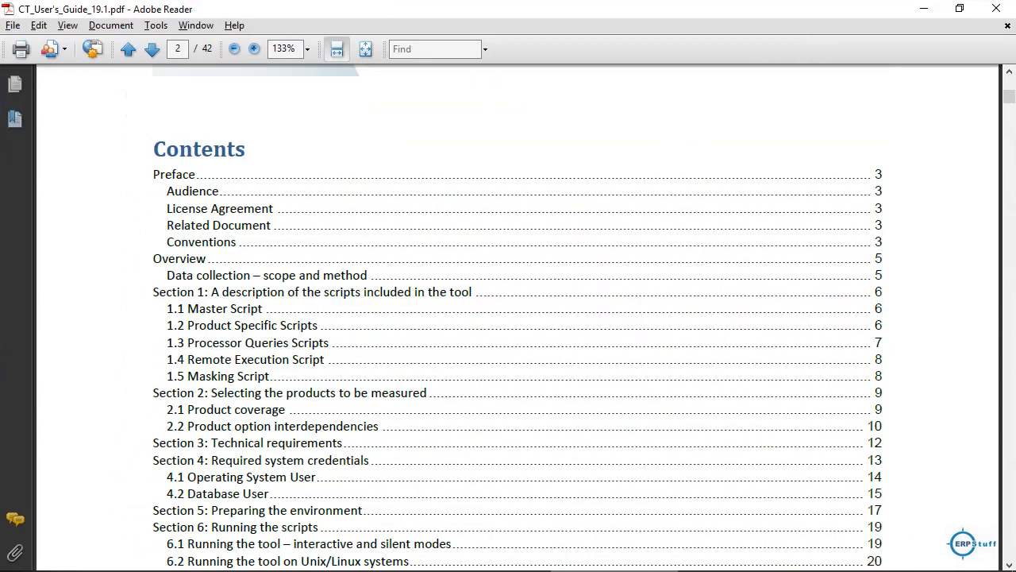
pyautogui.scroll(-3)
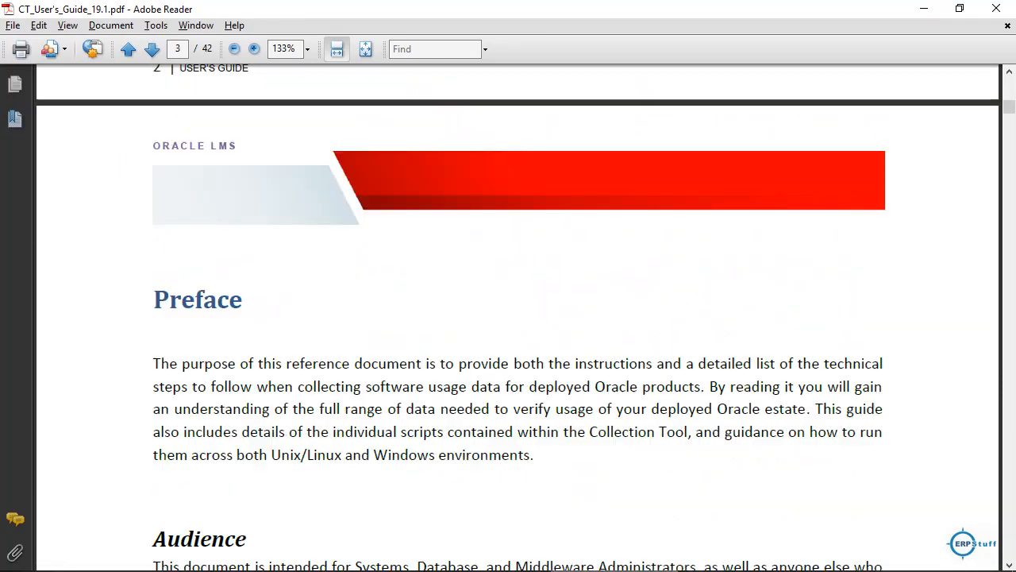
pyautogui.scroll(-3)
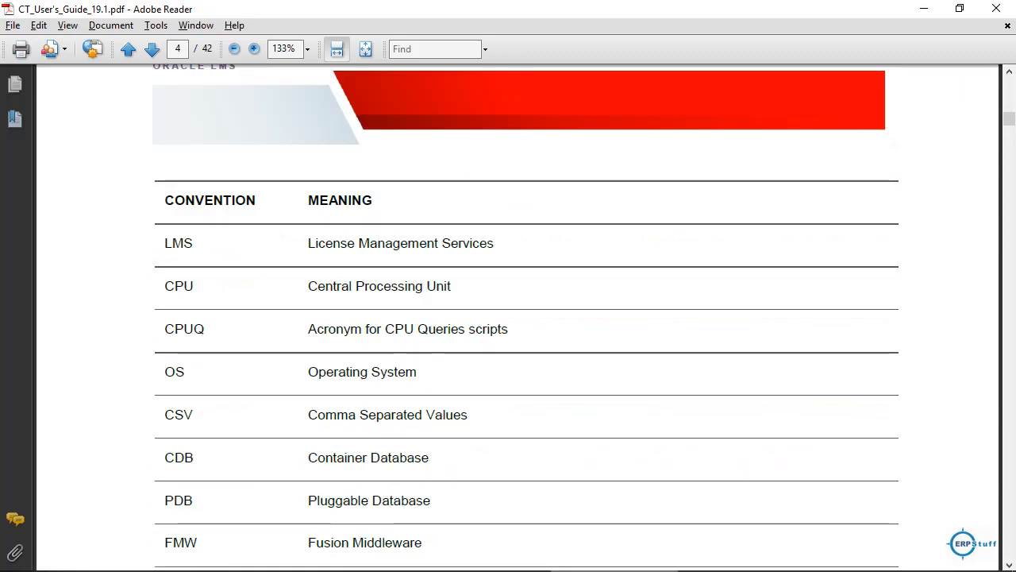
pyautogui.click(151, 49)
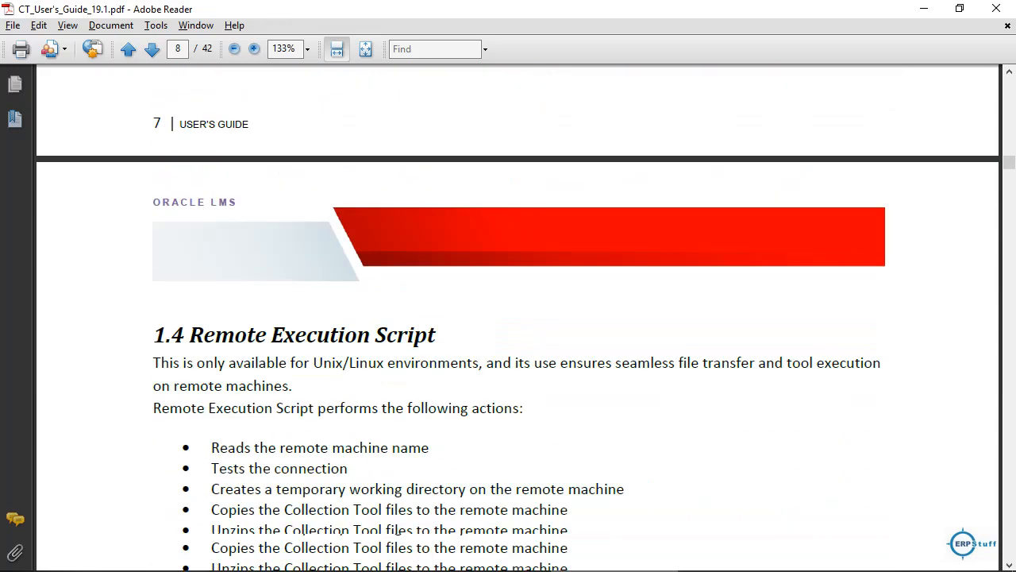
pyautogui.scroll(-3)
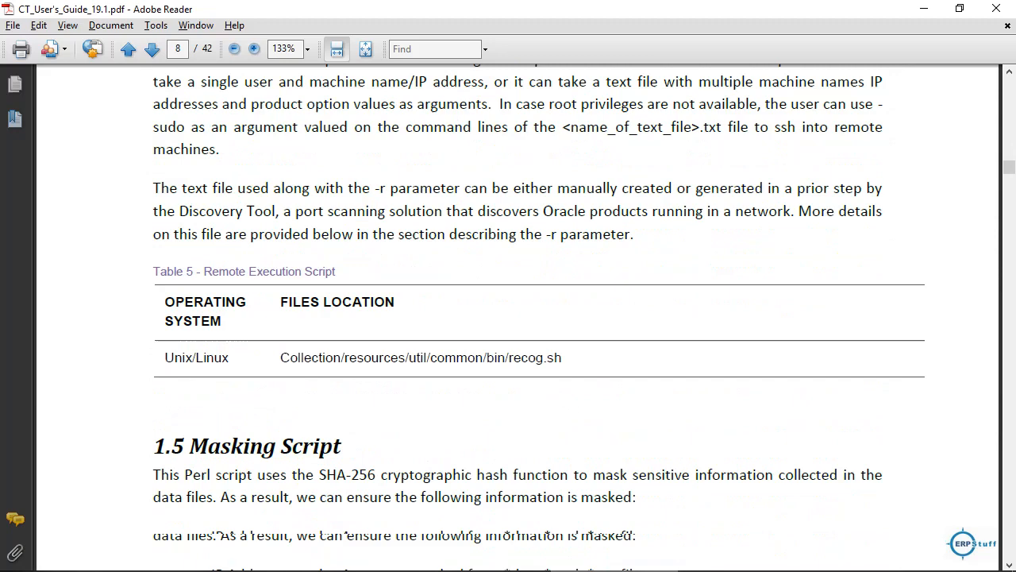
pyautogui.scroll(-3)
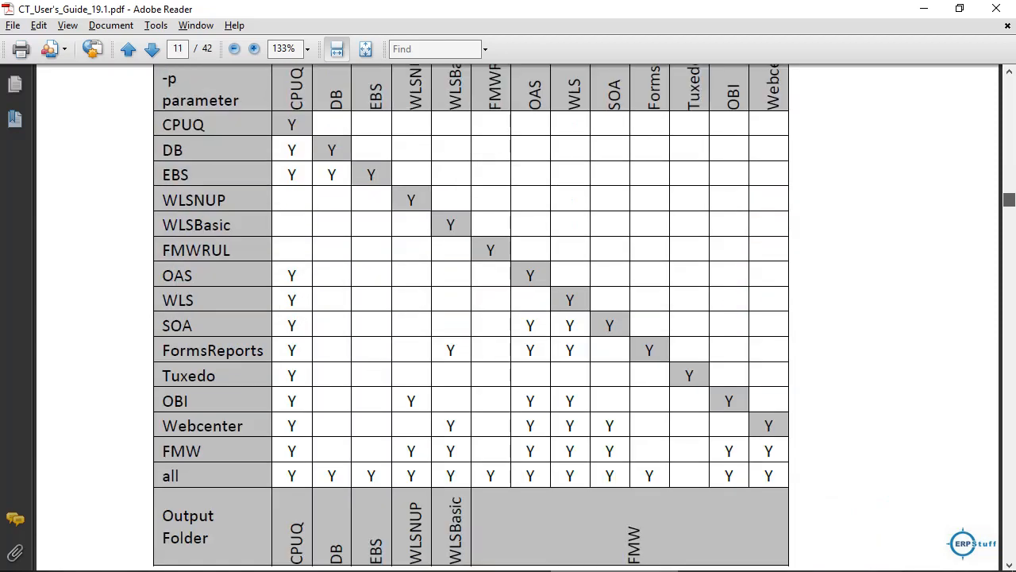
pyautogui.click(151, 48)
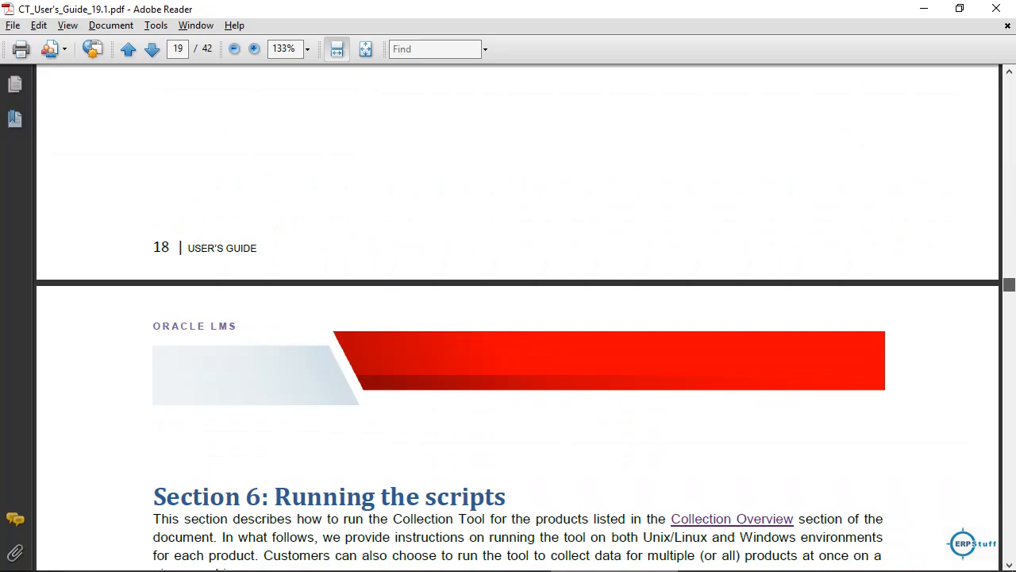
pyautogui.scroll(-3)
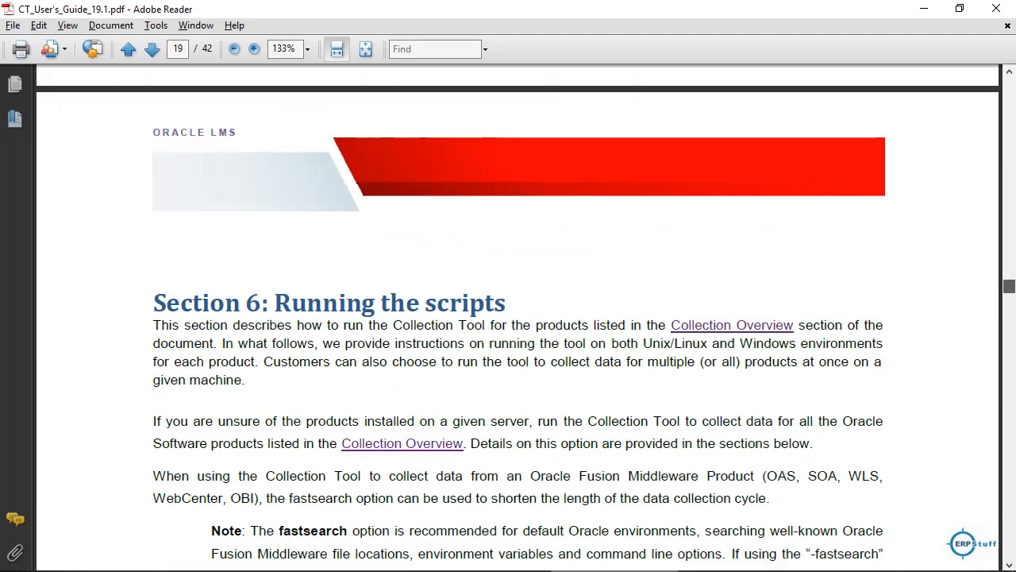
pyautogui.scroll(-3)
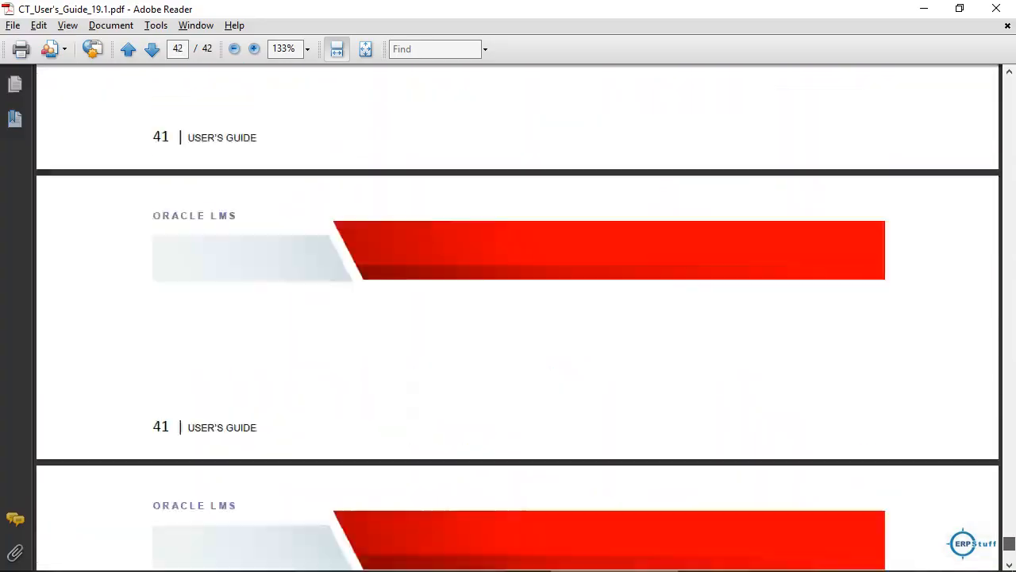
# Step: Jump to page 13, Section 4: Required system credentials, then bring up the Data Collection and Security Guide
pyautogui.write('13')
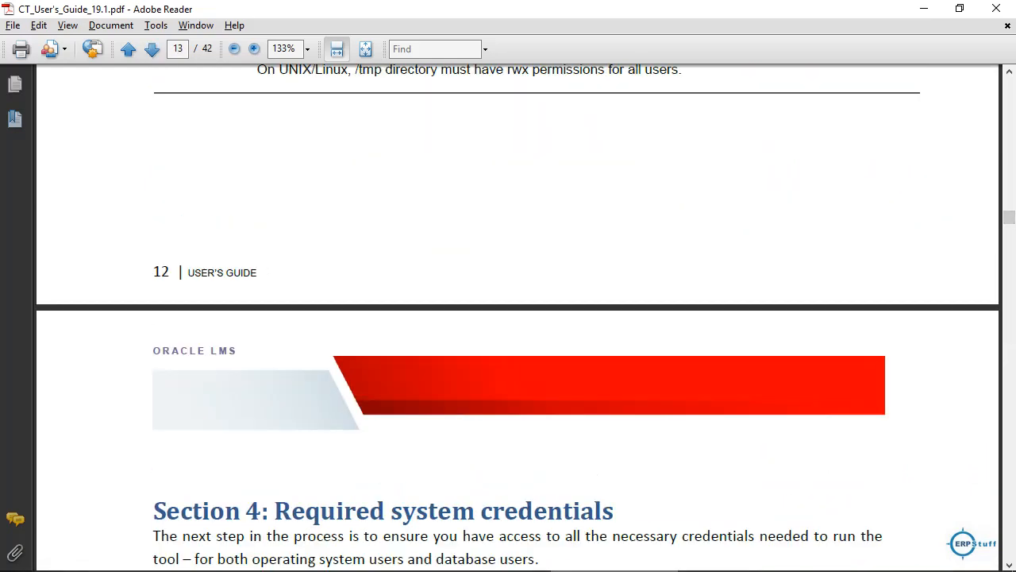
pyautogui.scroll(-3)
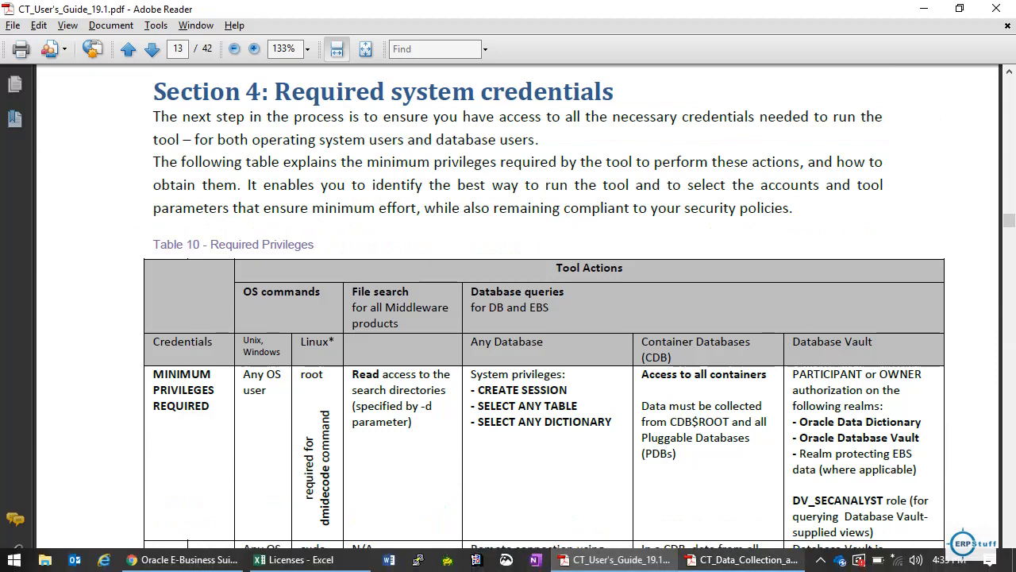
pyautogui.click(743, 559)
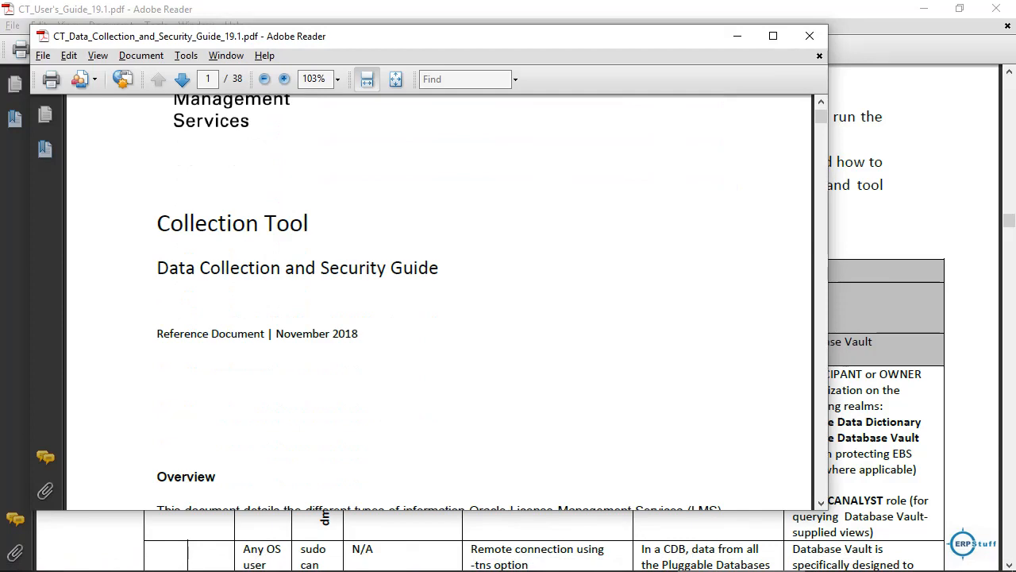
# Step: Highlight the Security Guide's title and advance to its contents page
pyautogui.moveTo(157, 267); pyautogui.dragTo(316, 267)
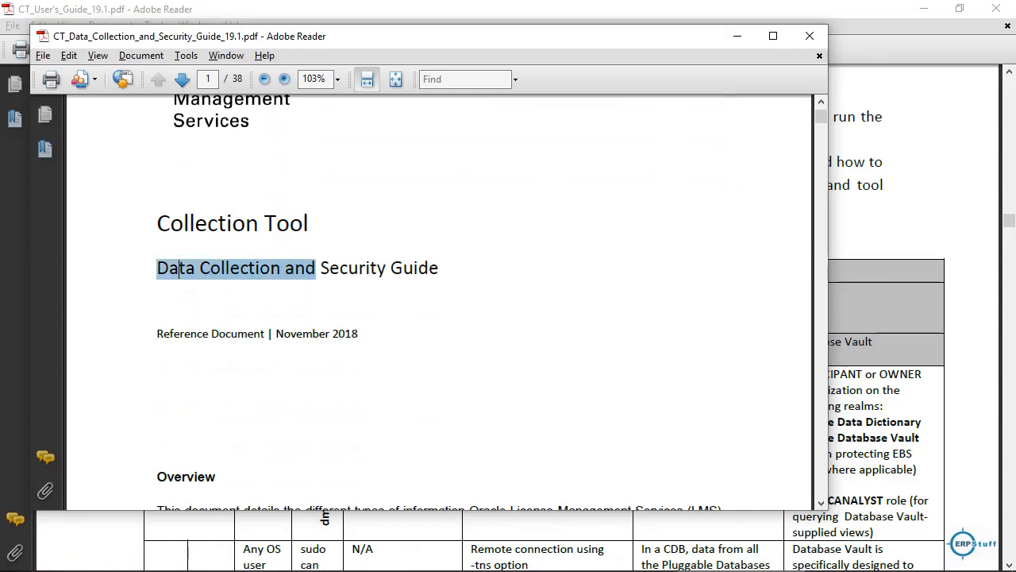
pyautogui.scroll(-3)
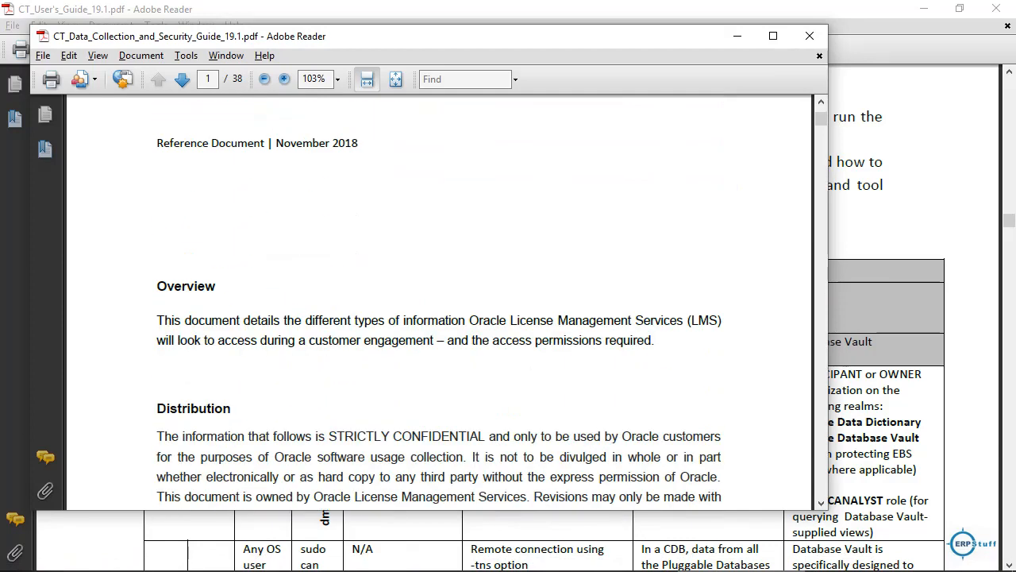
pyautogui.click(181, 79)
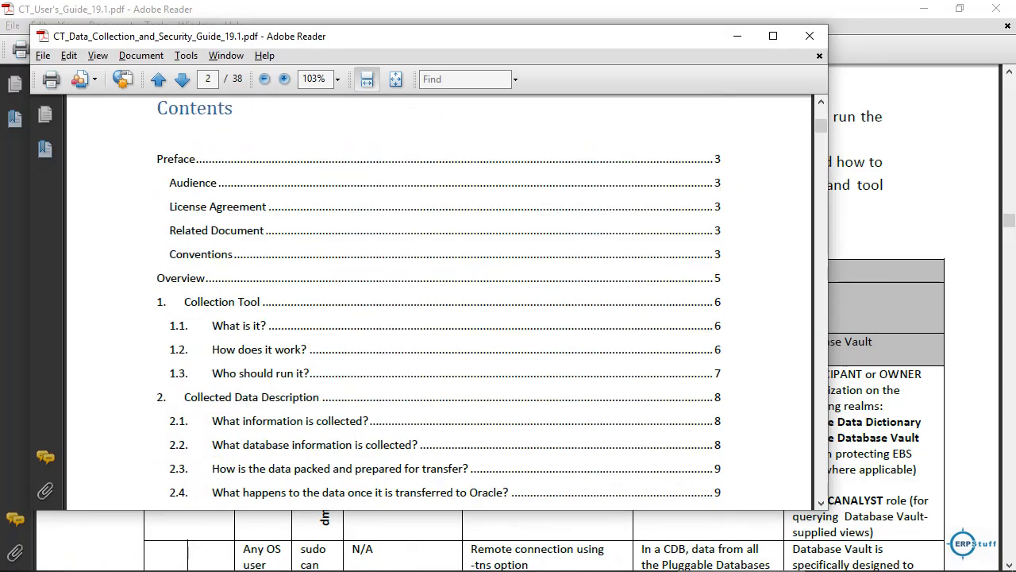
pyautogui.scroll(-3)
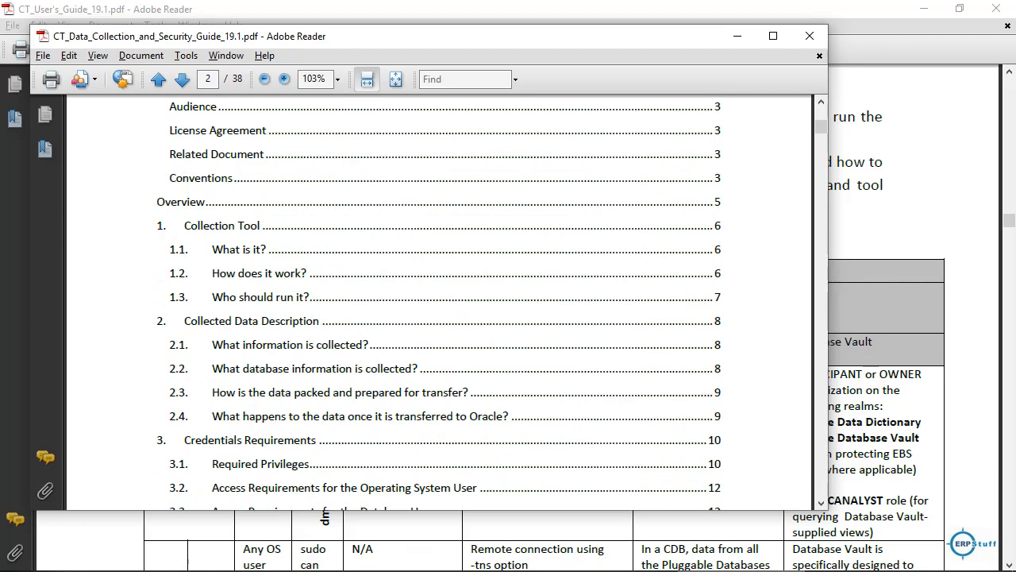
pyautogui.scroll(-3)
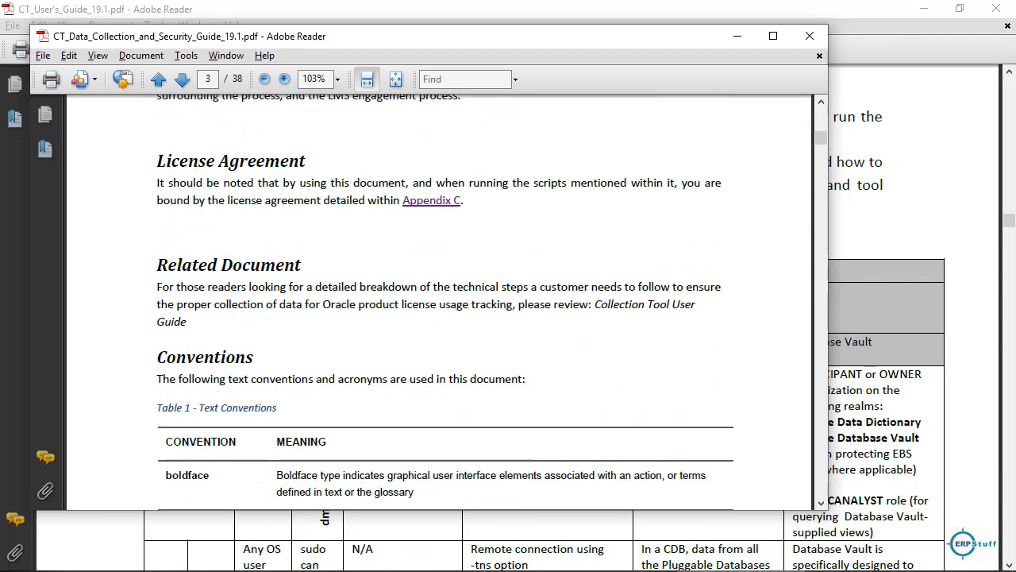
# Step: Page forward to page 8, the Collected Data Description section
pyautogui.click(181, 79)
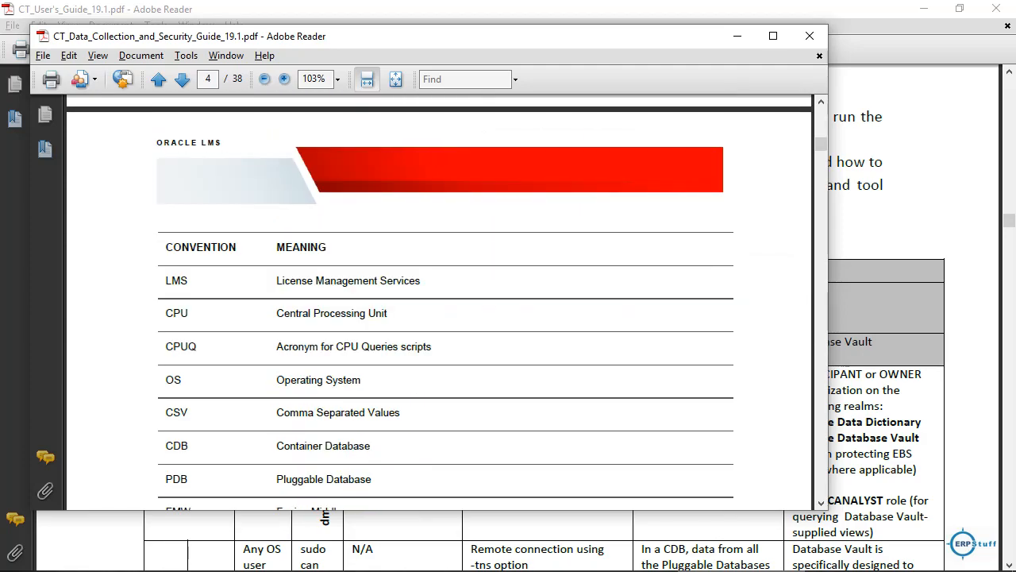
pyautogui.click(181, 79)
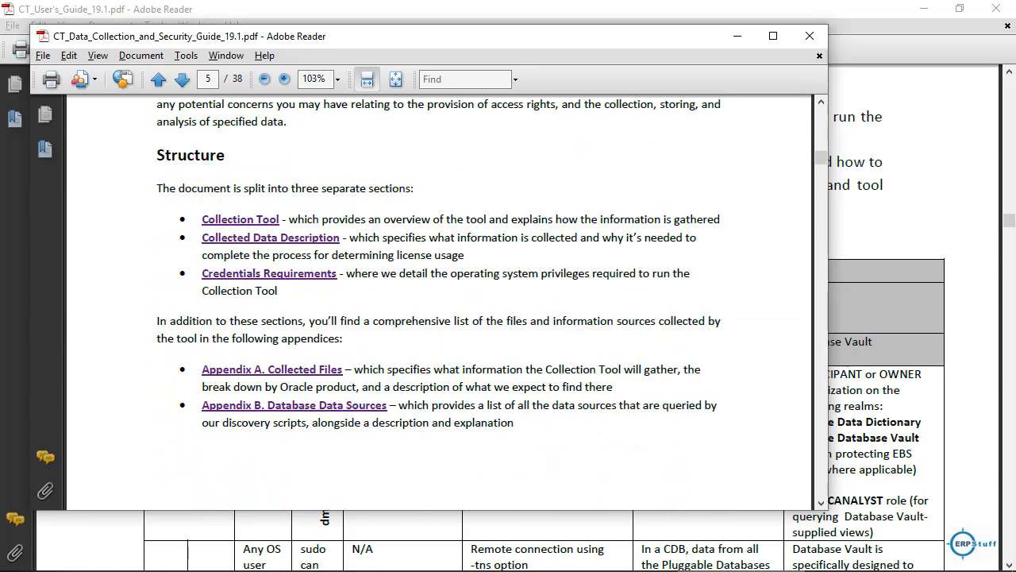
pyautogui.click(181, 79)
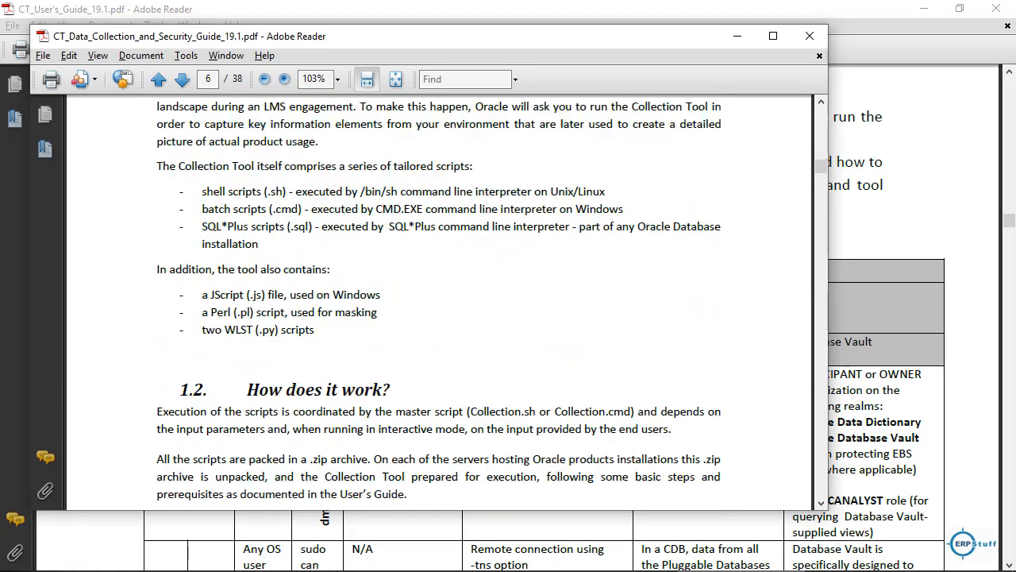
pyautogui.scroll(-3)
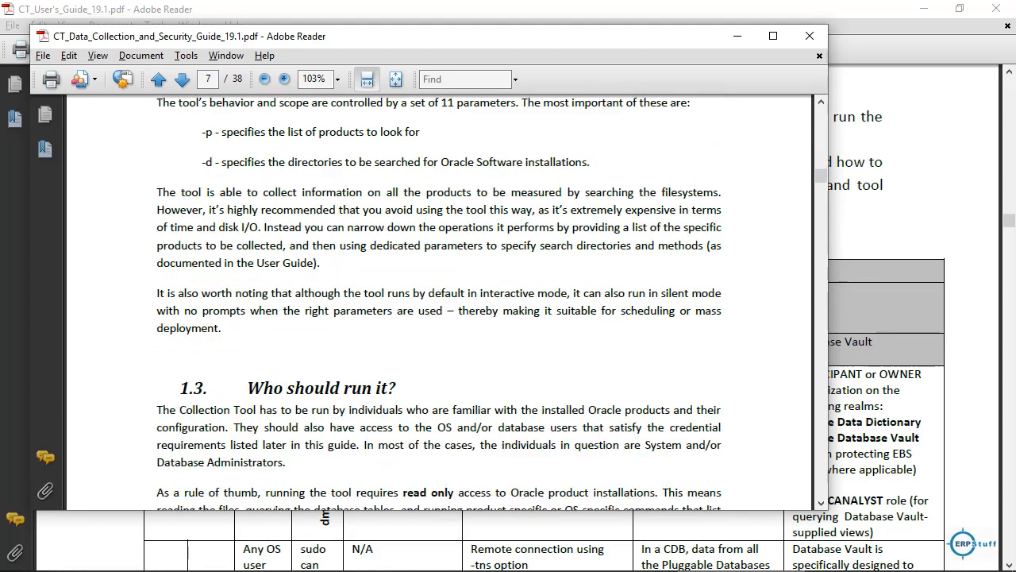
pyautogui.click(181, 79)
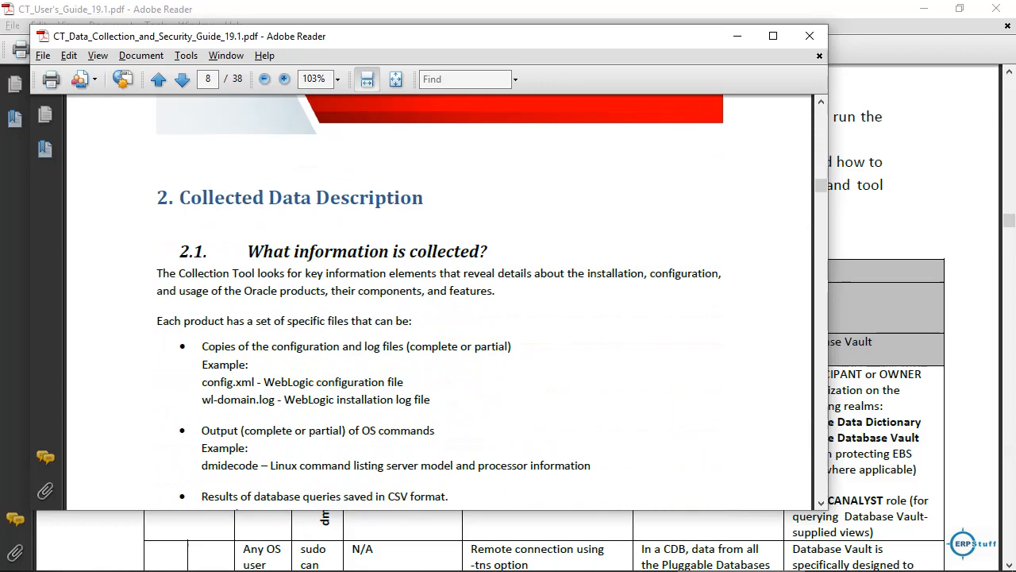
pyautogui.scroll(-3)
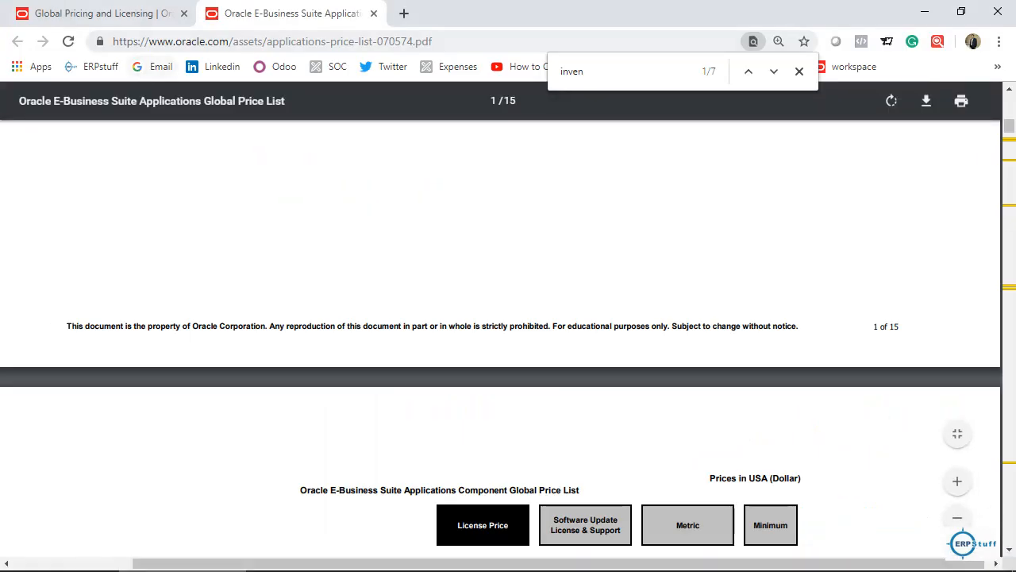
# Step: Switch to Oracle's Global Pricing and Licensing tab and scroll to the top of the Price Lists page
pyautogui.click(95, 12)
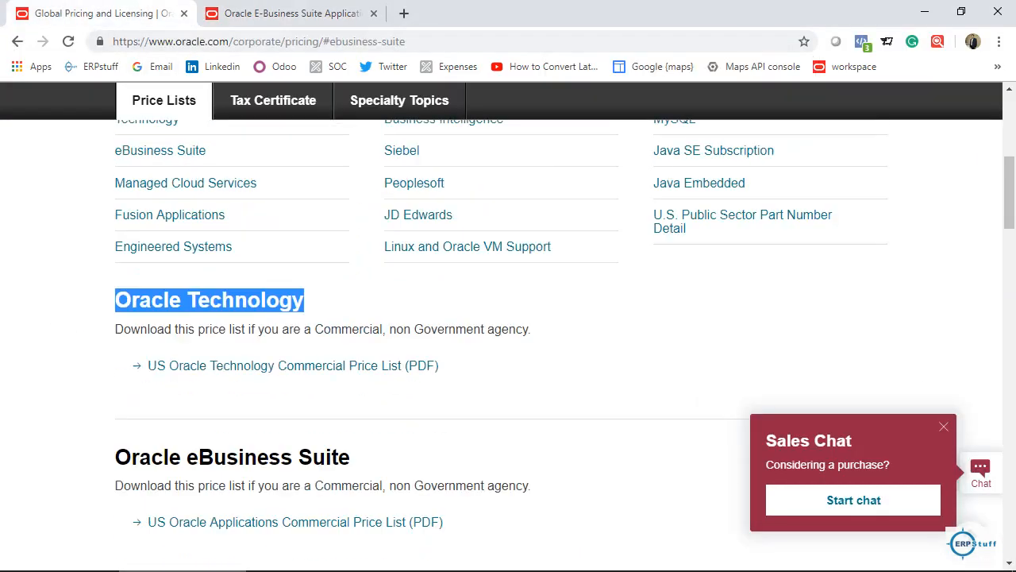
pyautogui.scroll(3)
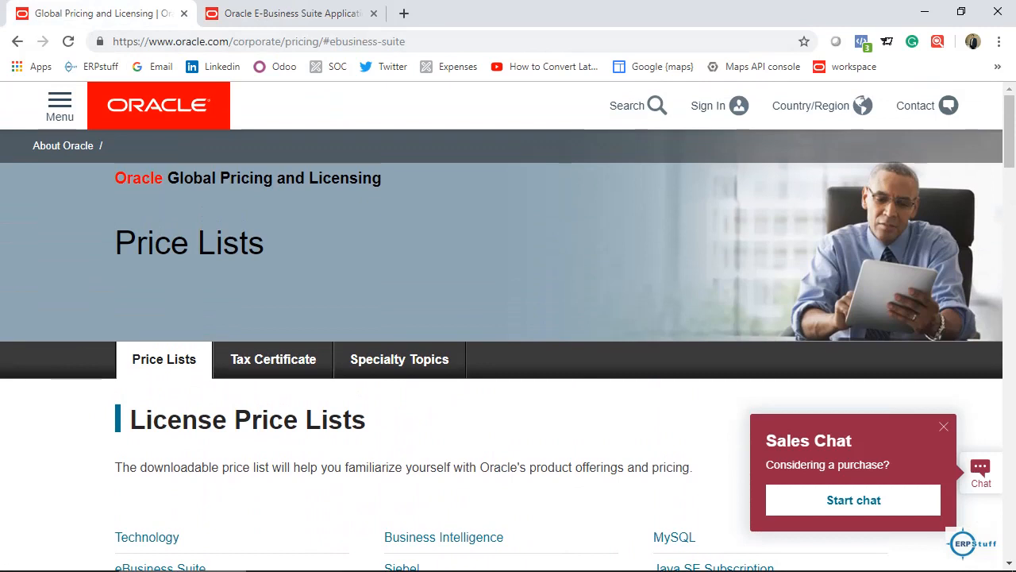